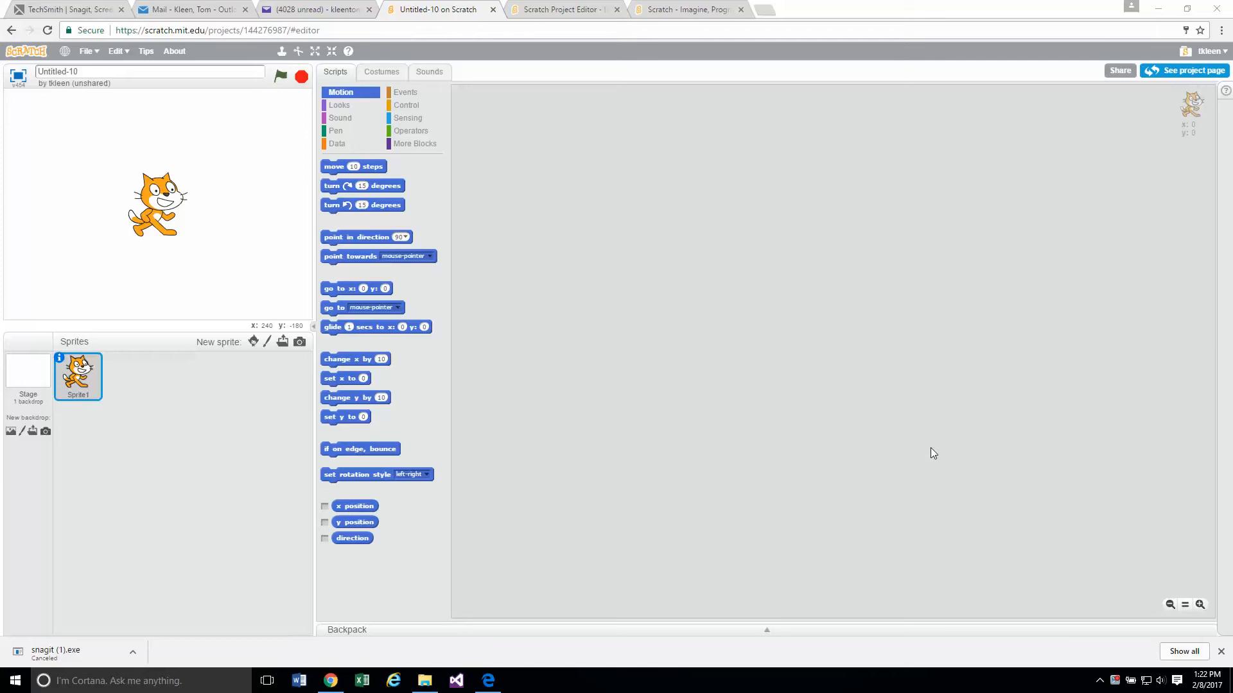
mouse_move(940, 467)
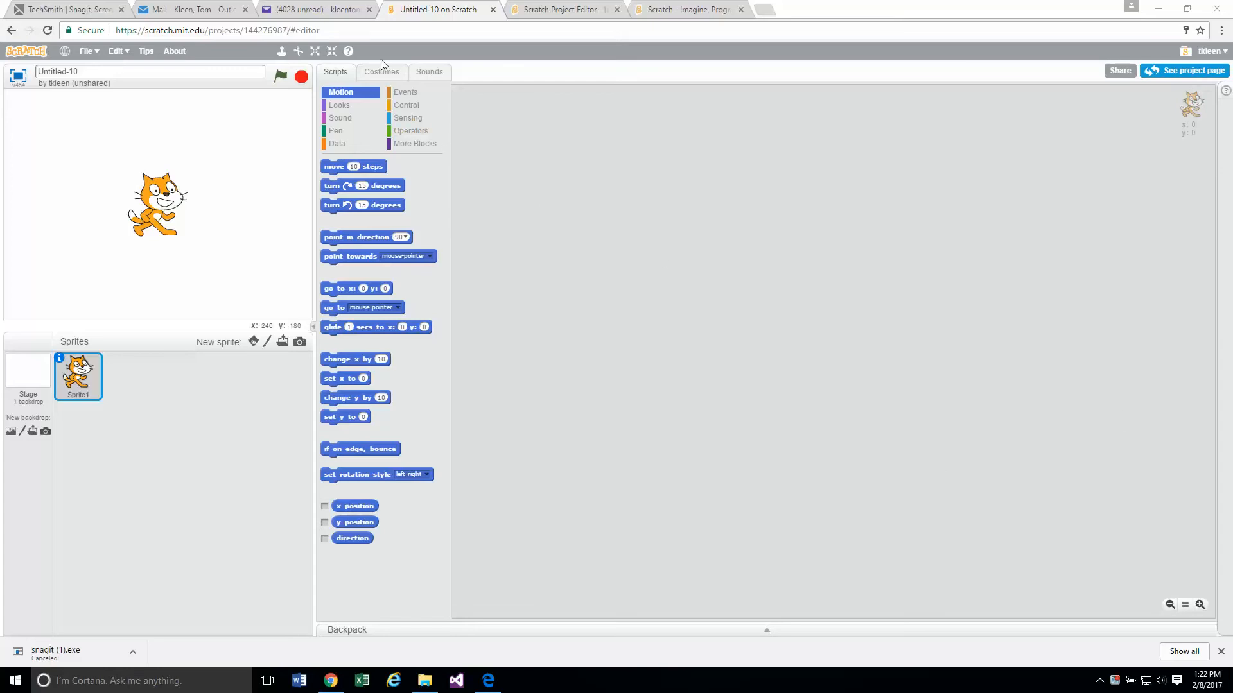
Show the cat sprite's costumes, costume1 and costume2
left_click(381, 72)
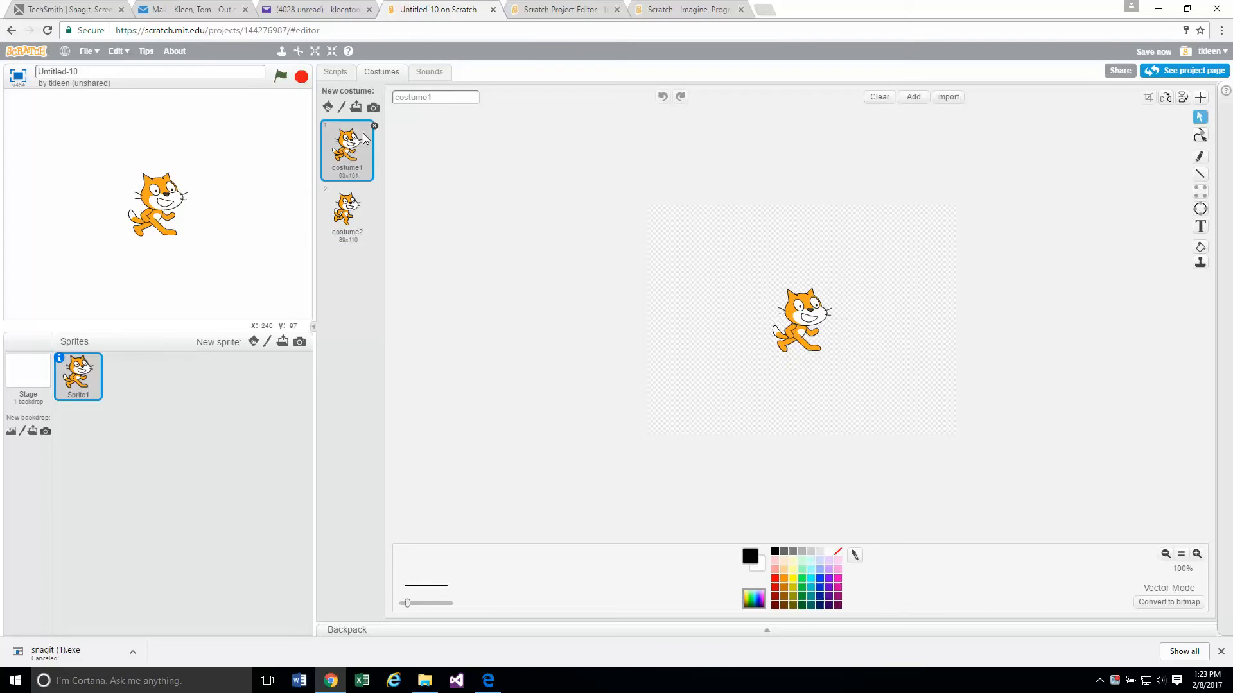
Delete the cat sprite Sprite1 so only the Stage remains
left_click(335, 72)
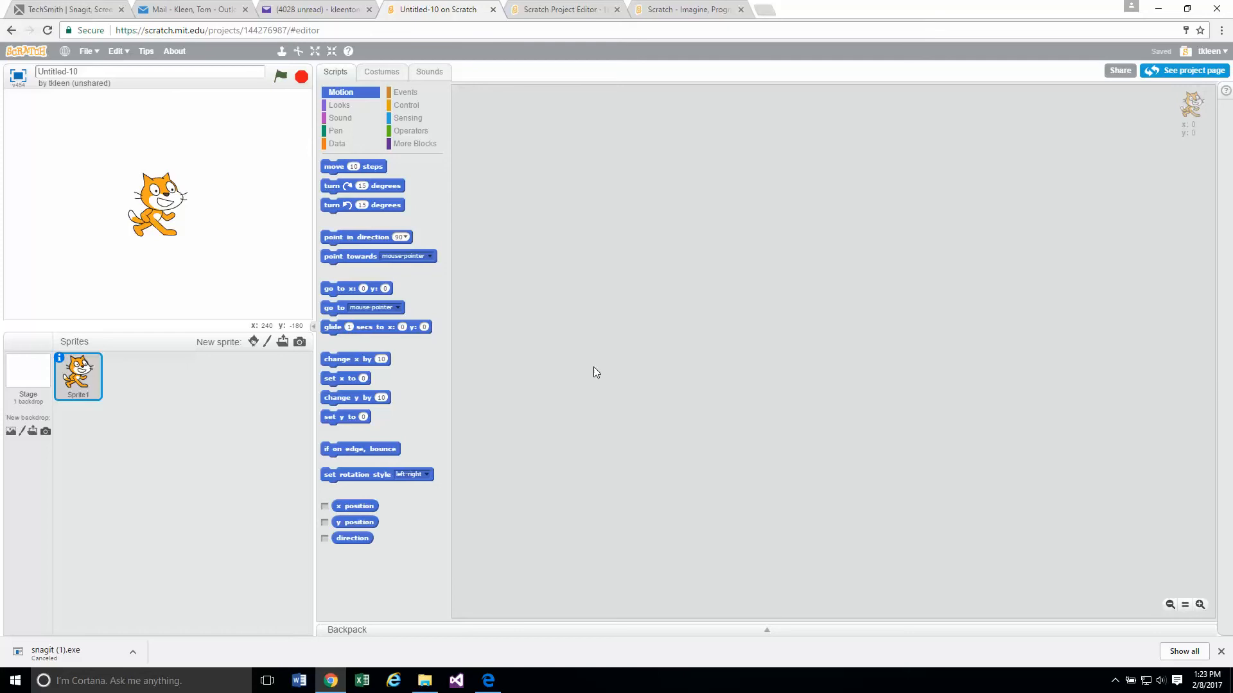
mouse_move(588, 374)
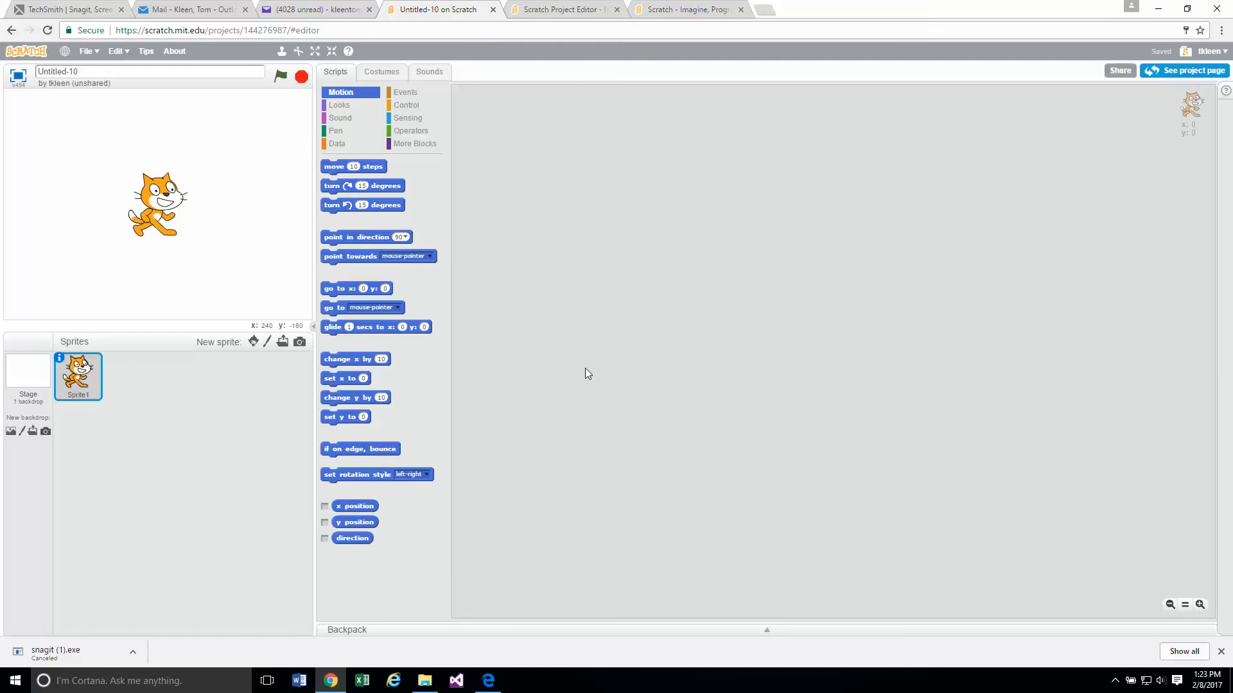
mouse_move(485, 519)
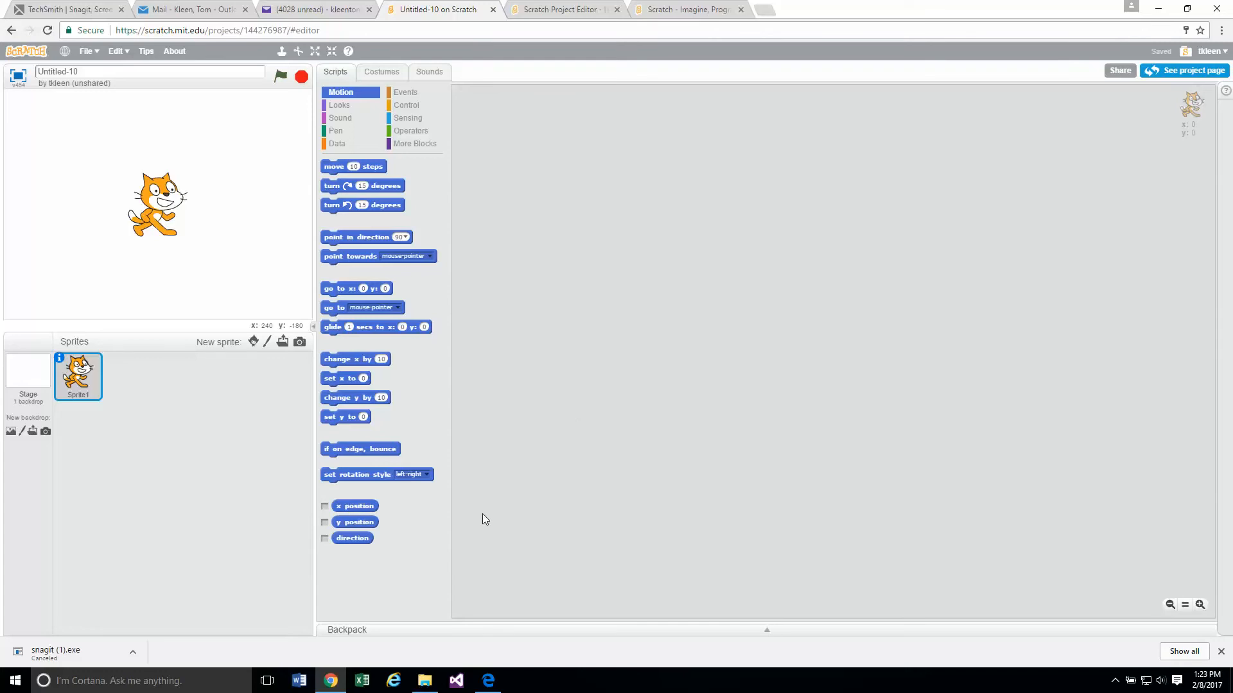
right_click(77, 378)
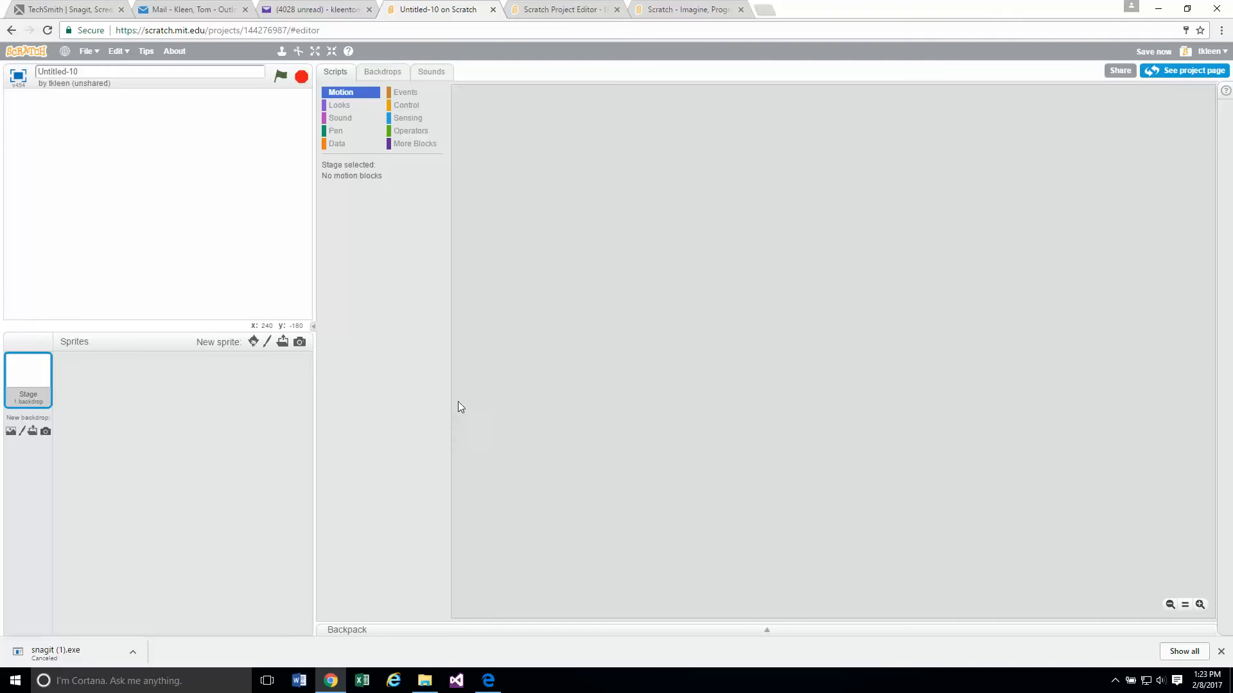
mouse_move(213, 232)
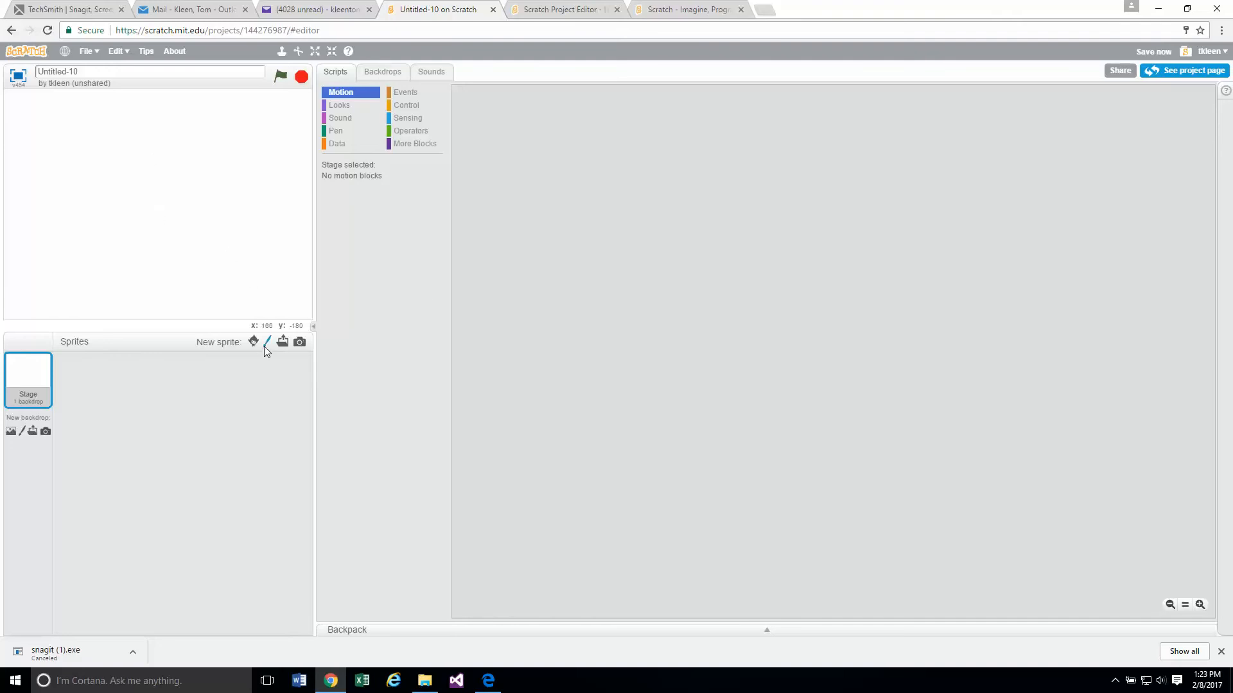
Add the Dinosaur1 sprite from the sprite library as the project's only sprite
left_click(253, 342)
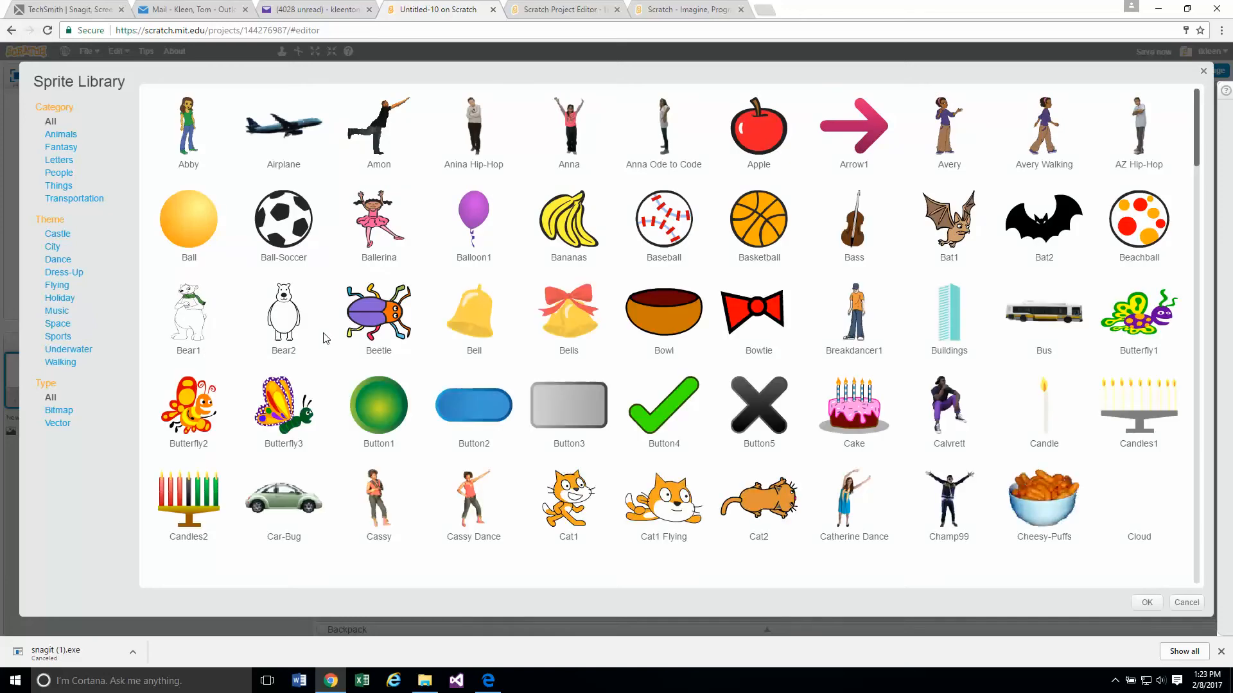
scroll("down", 3)
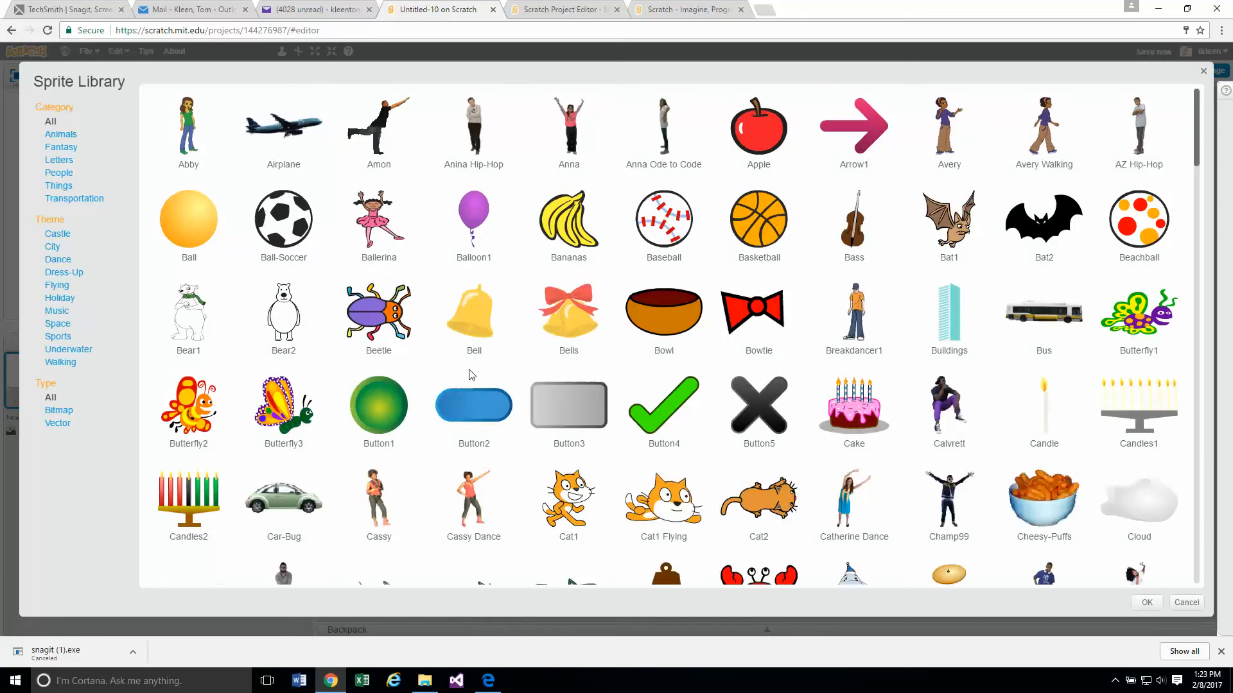
mouse_move(1209, 406)
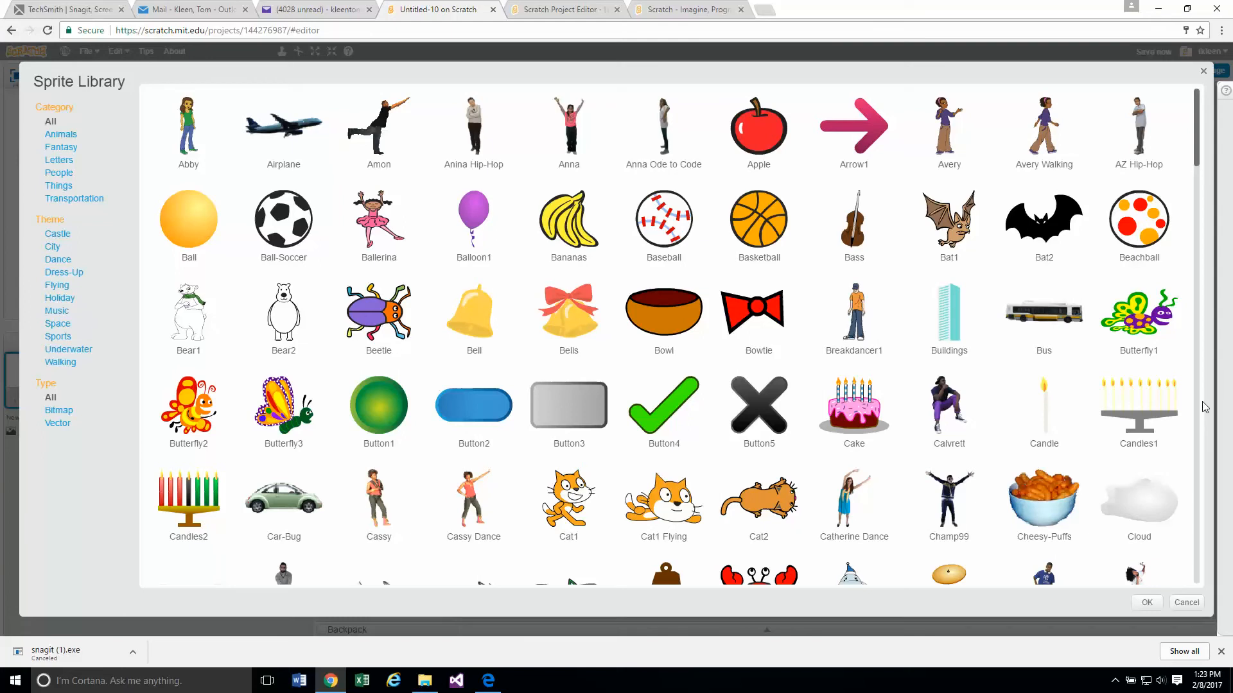
scroll("down", 3)
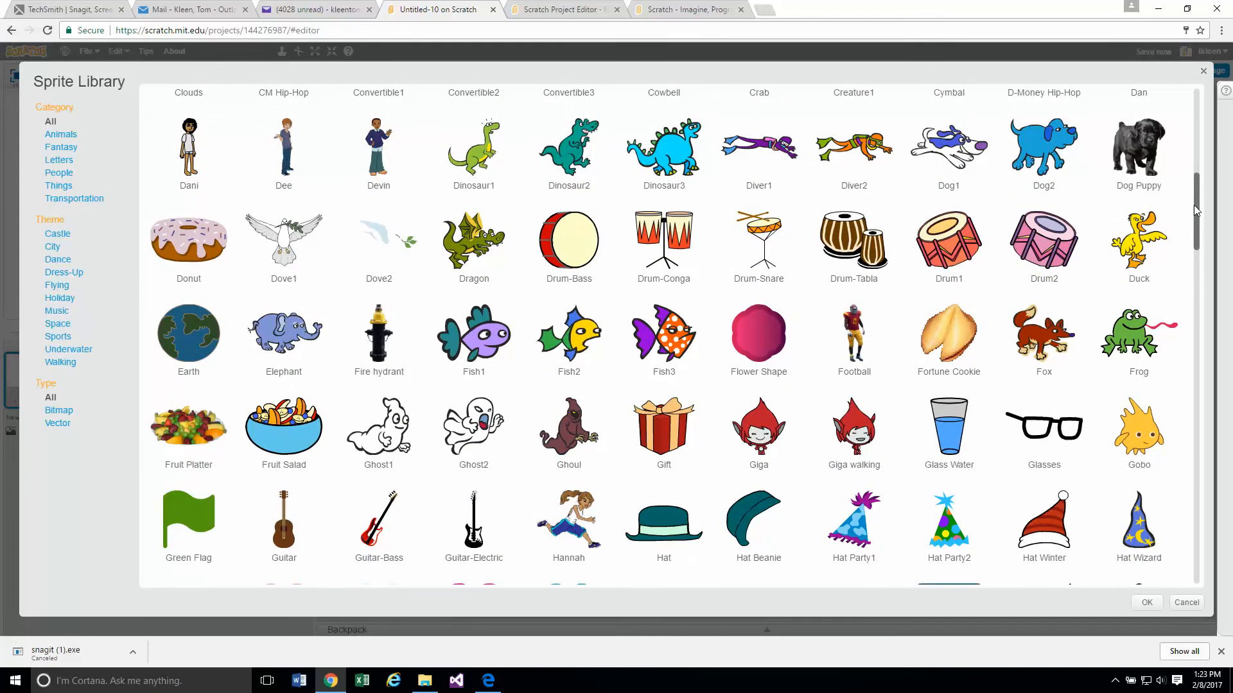
mouse_move(511, 177)
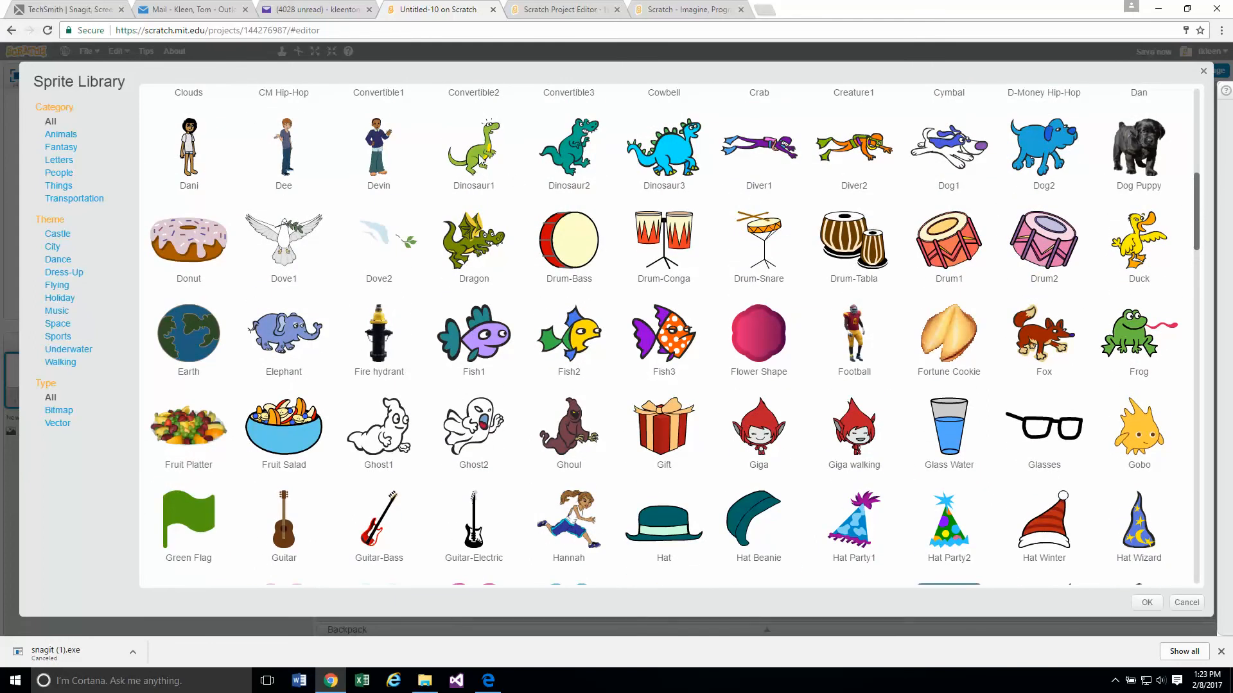
left_click(473, 148)
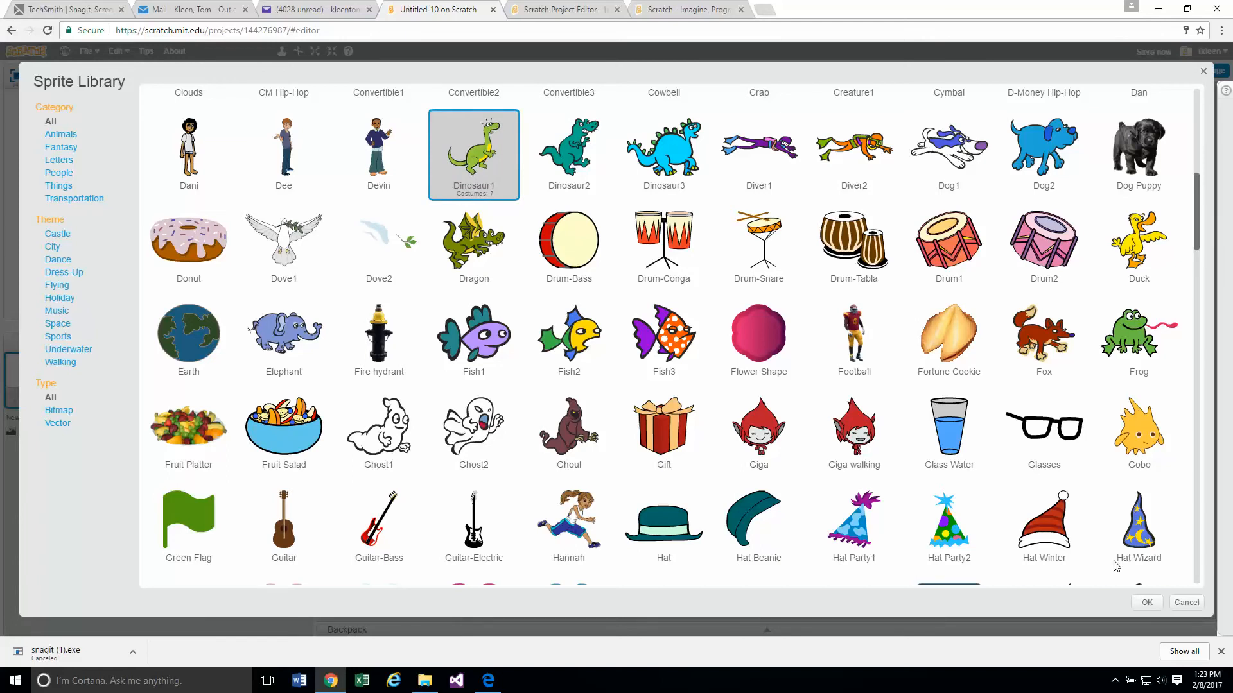
left_click(1187, 603)
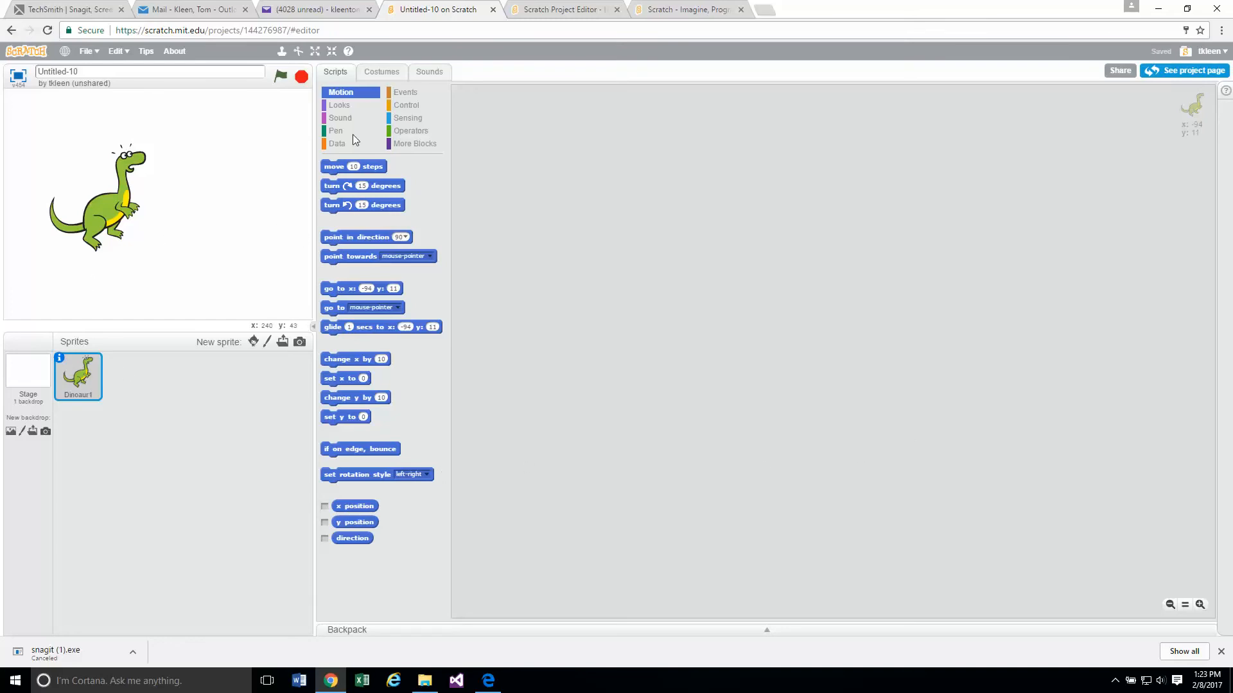
left_click(381, 72)
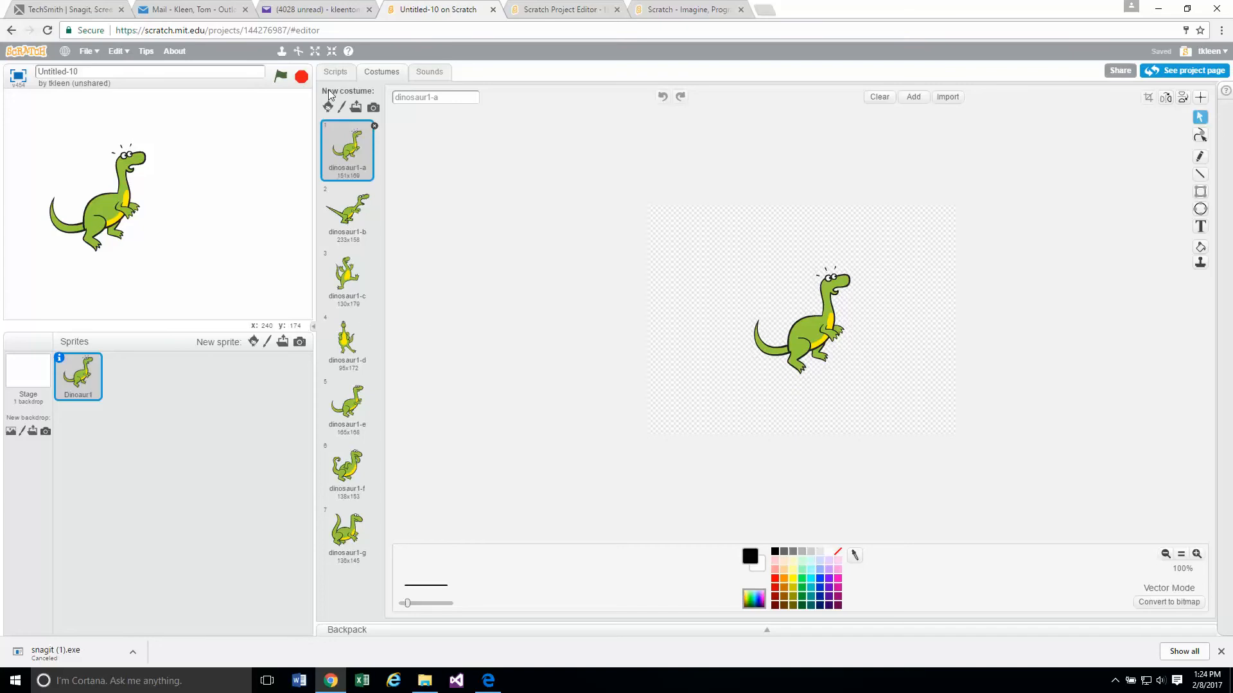
left_click(335, 72)
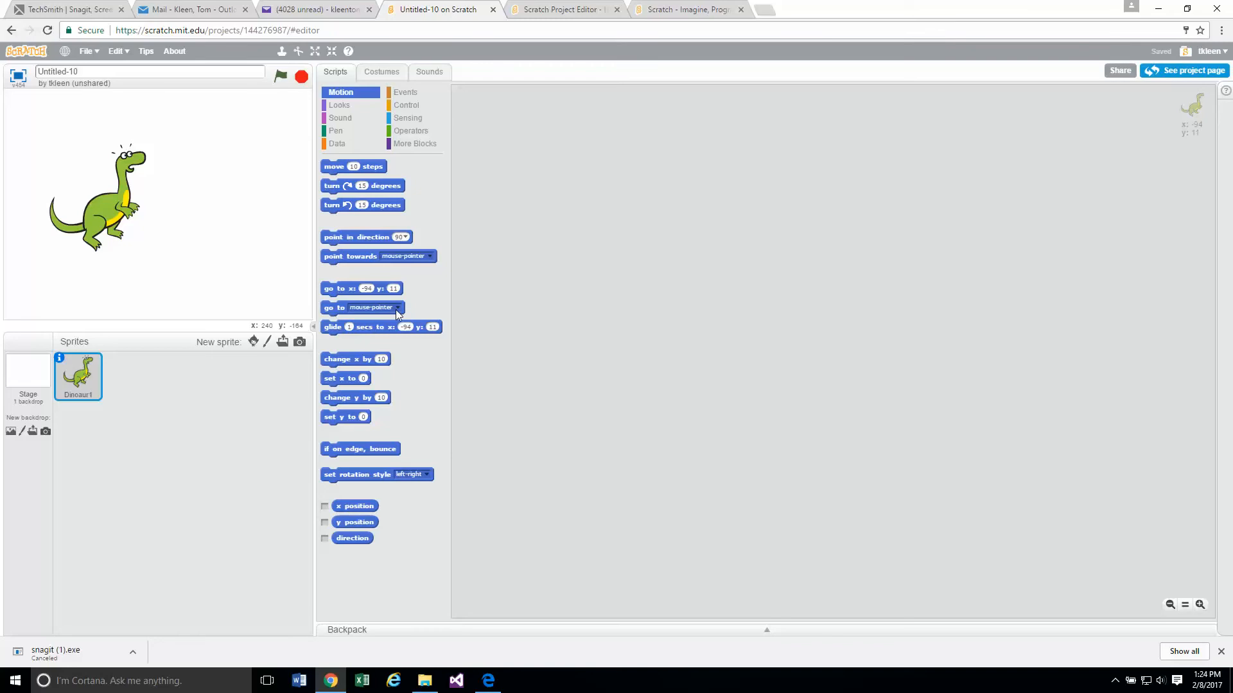
left_click(406, 93)
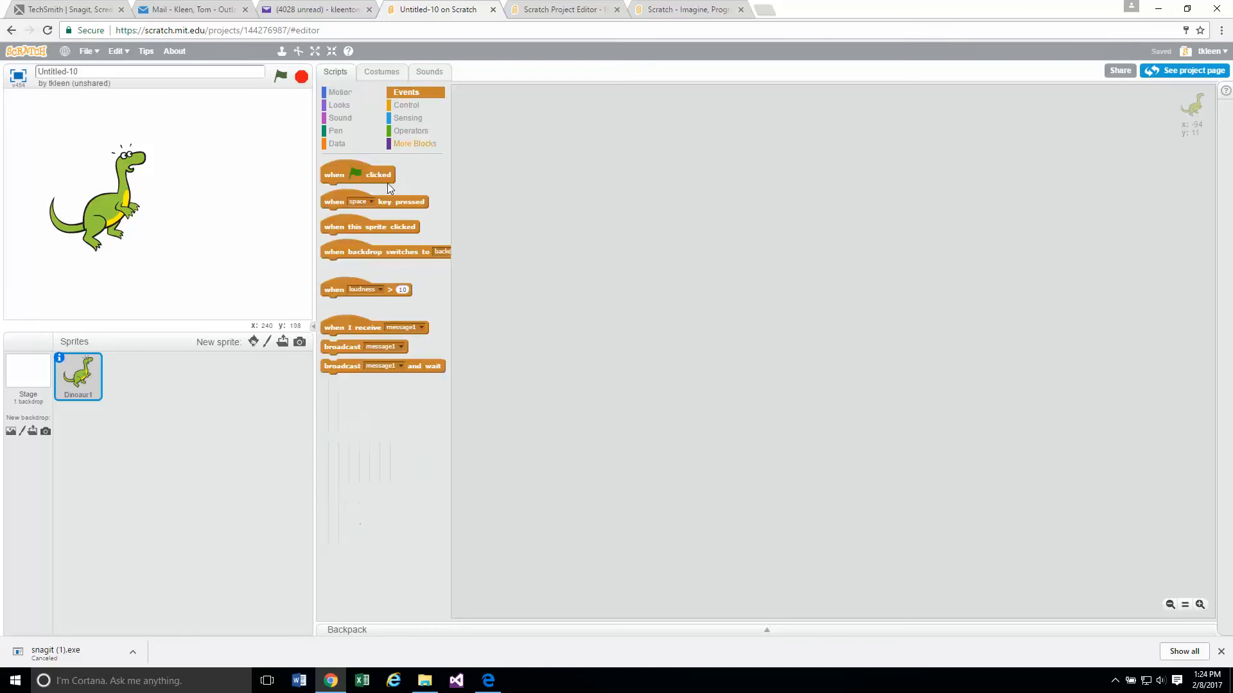
left_click_drag(358, 173, 585, 189)
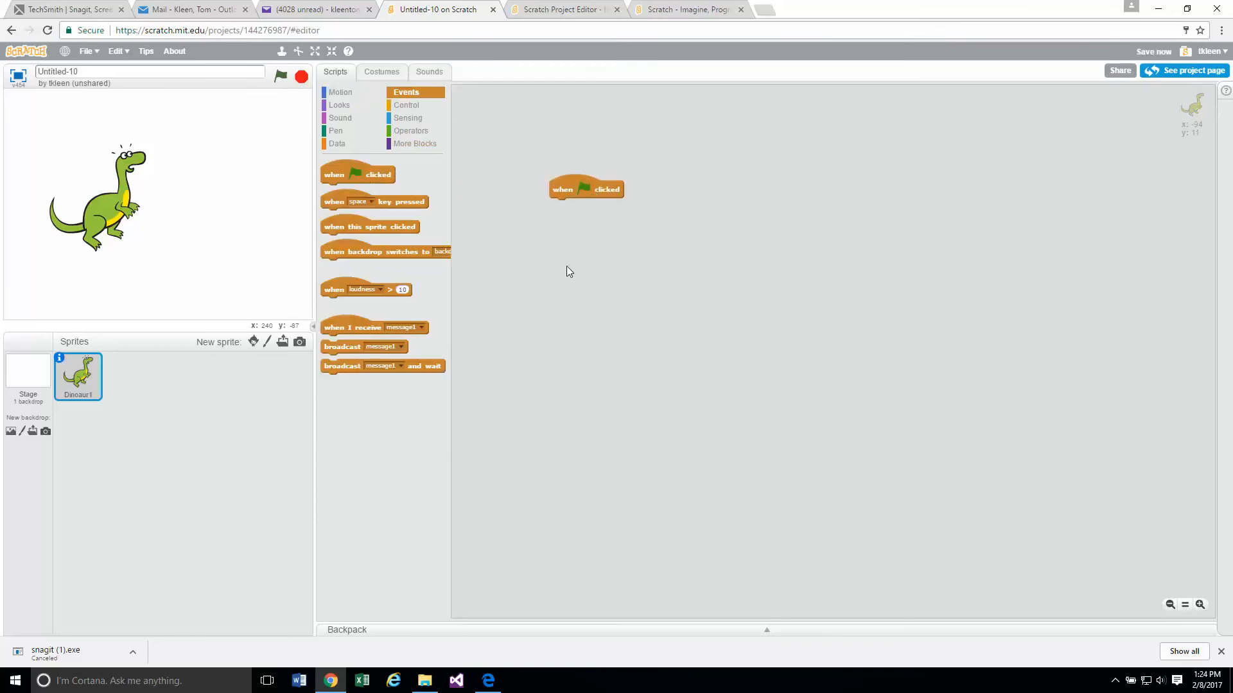
mouse_move(396, 108)
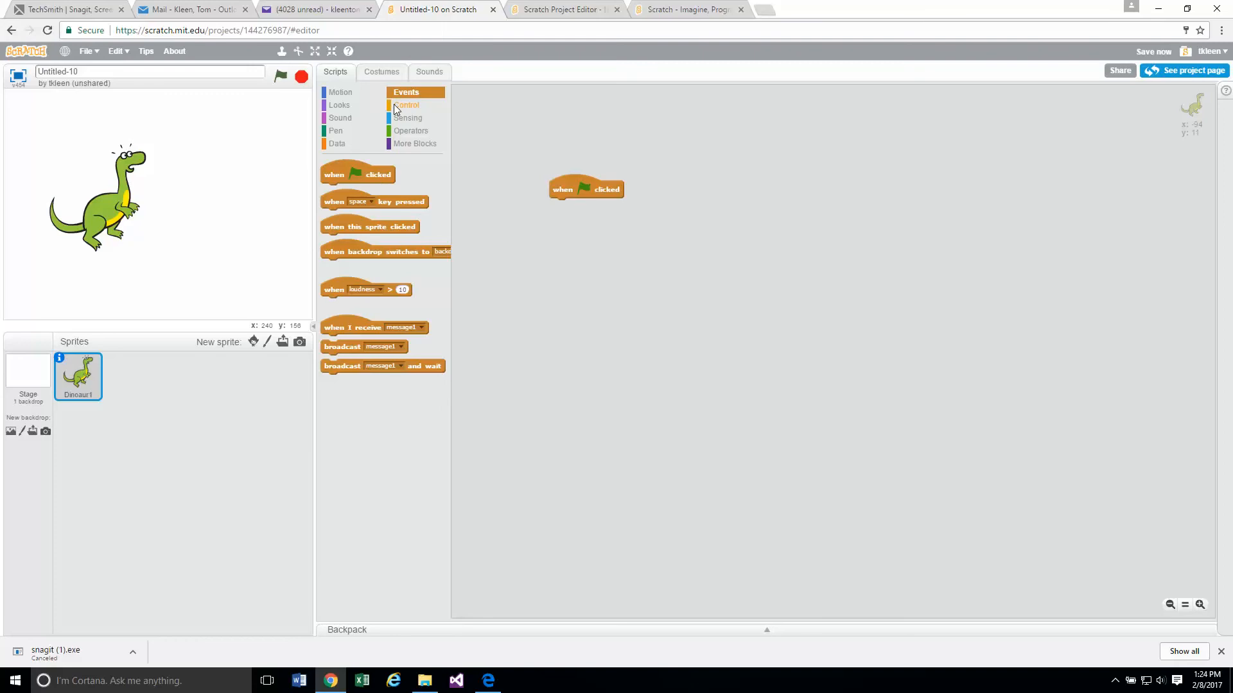
left_click(407, 105)
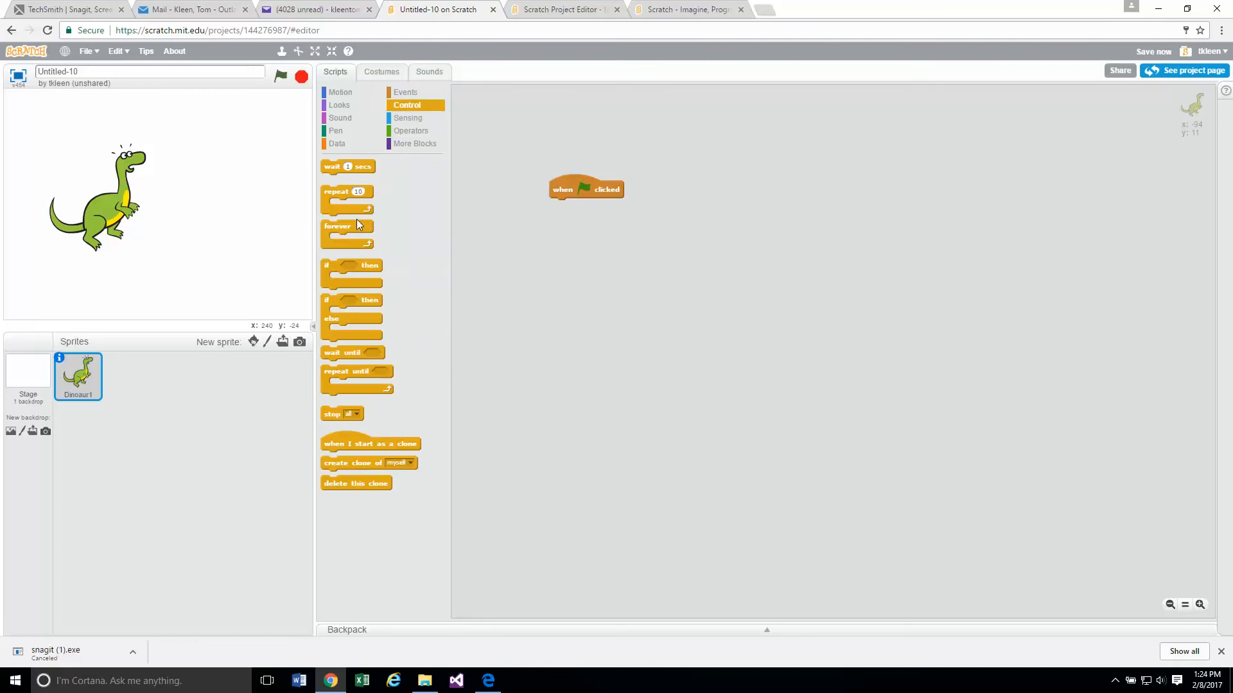
left_click_drag(336, 226, 567, 205)
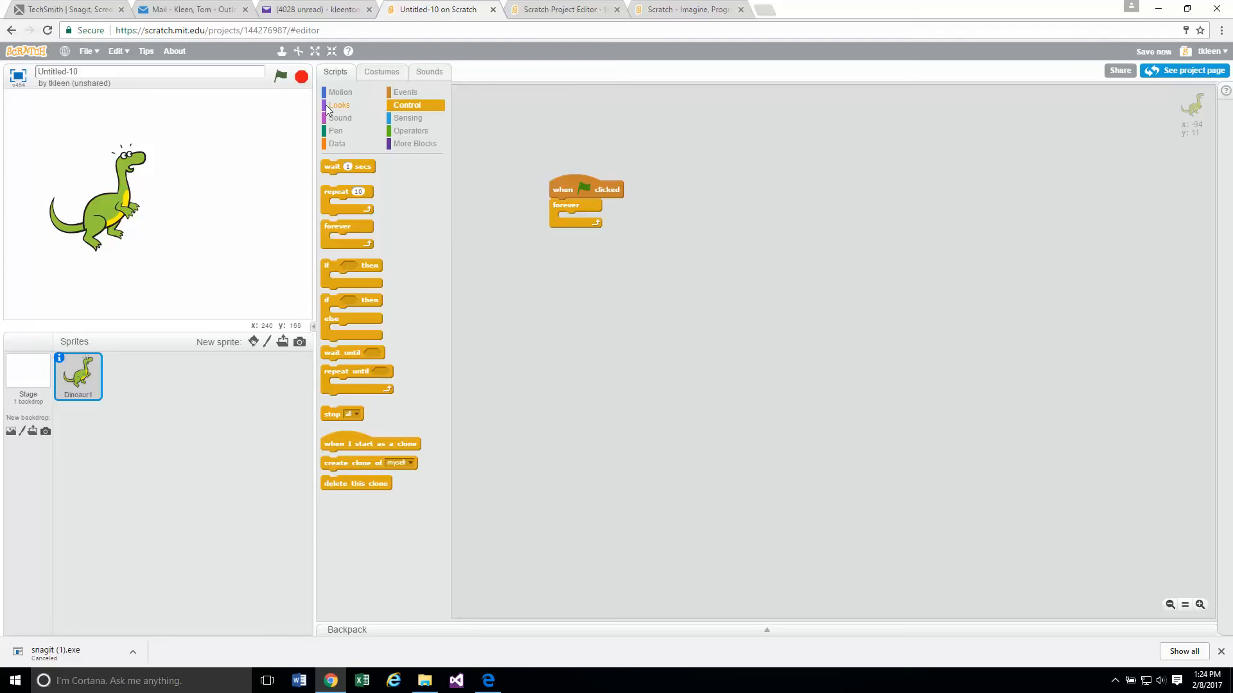
left_click(339, 106)
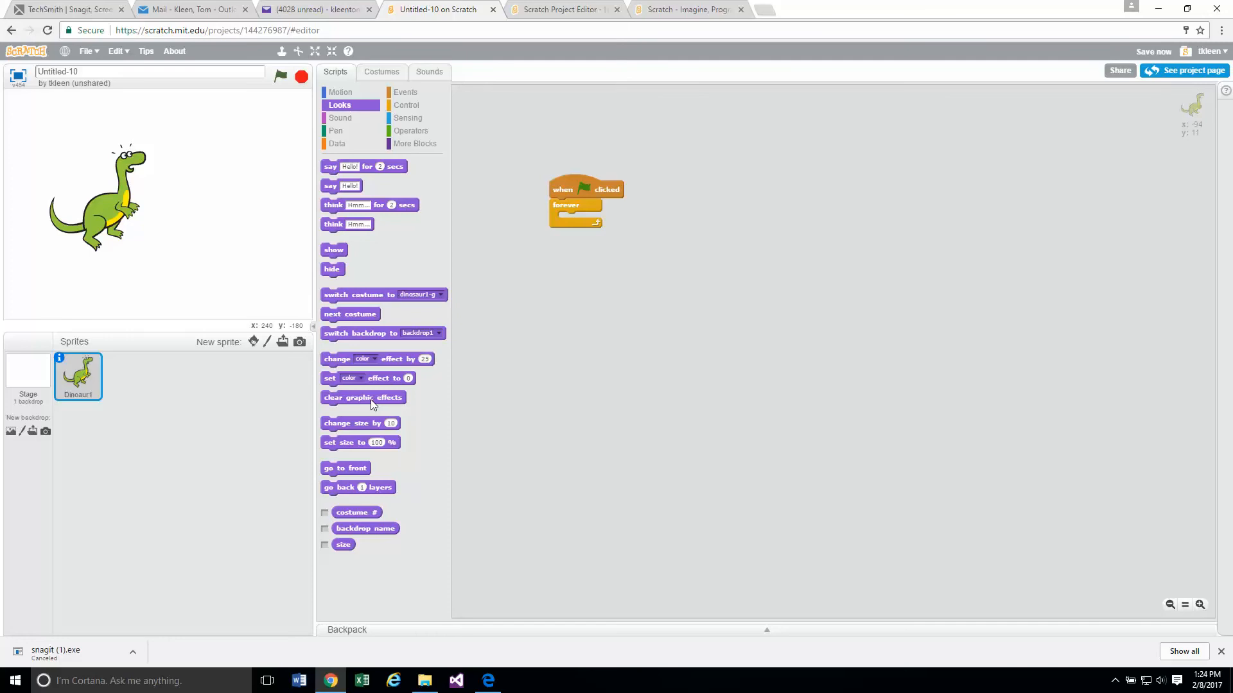
mouse_move(370, 395)
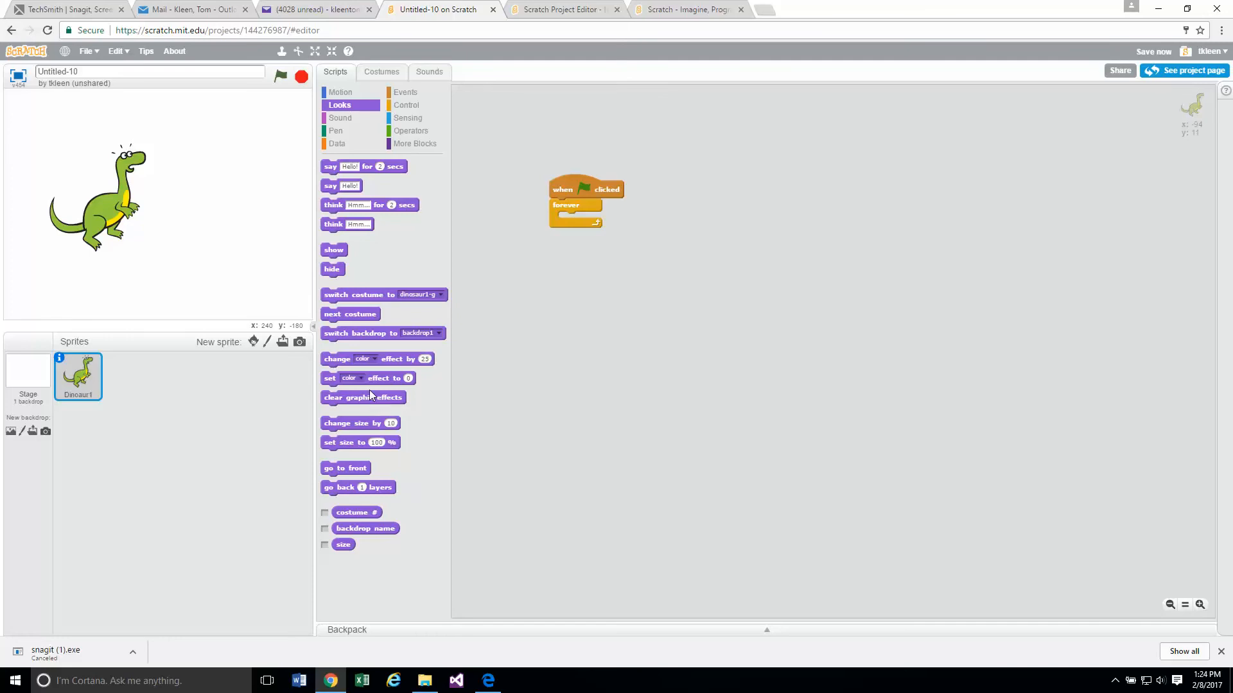
mouse_move(354, 416)
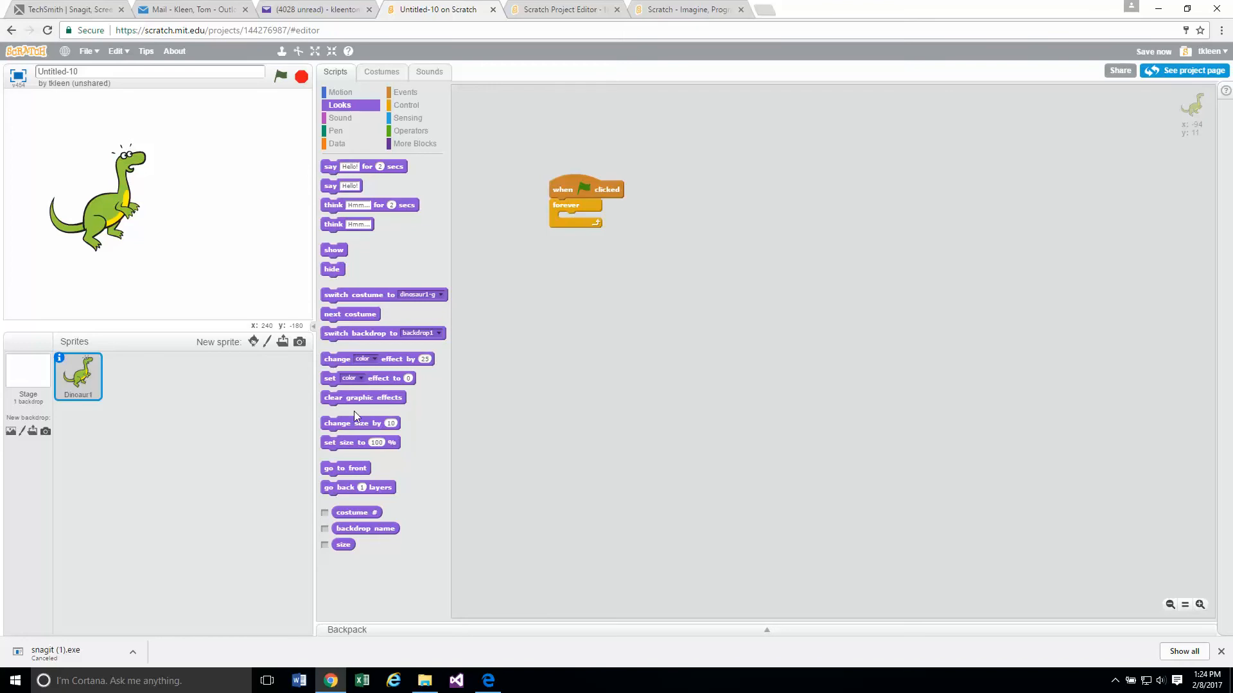
mouse_move(356, 456)
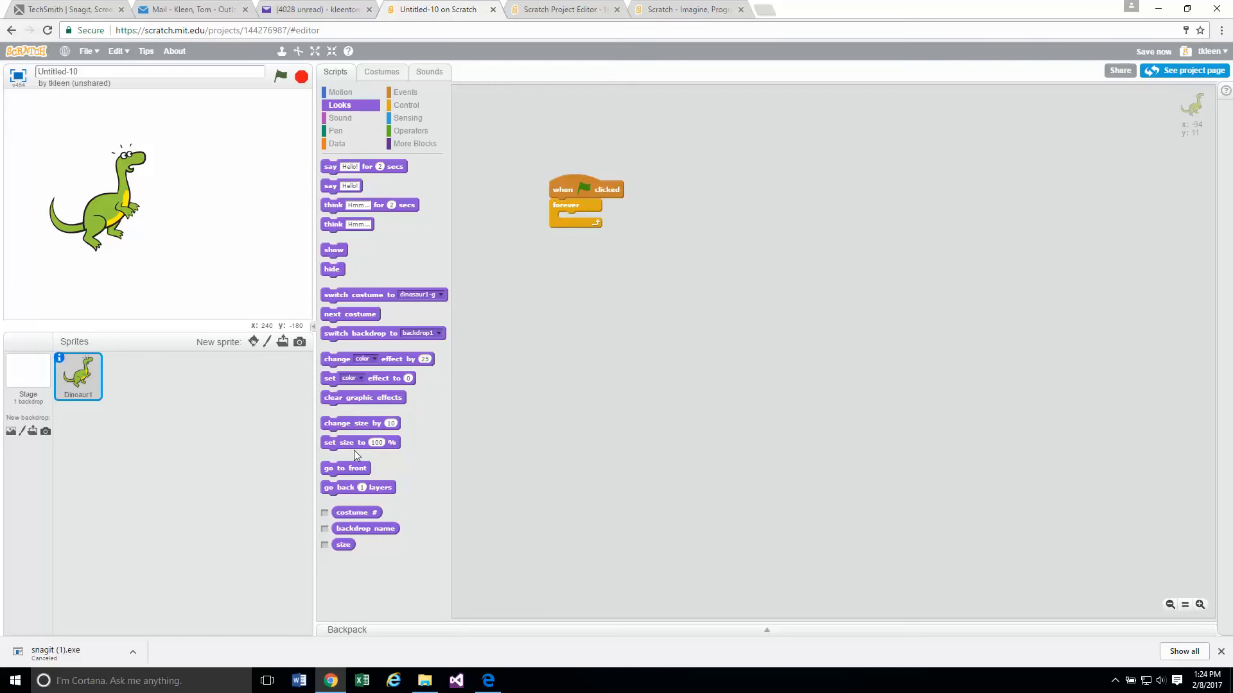
Place a next-costume block and a 0.5-second wait inside Dinosaur1's forever loop
left_click(349, 313)
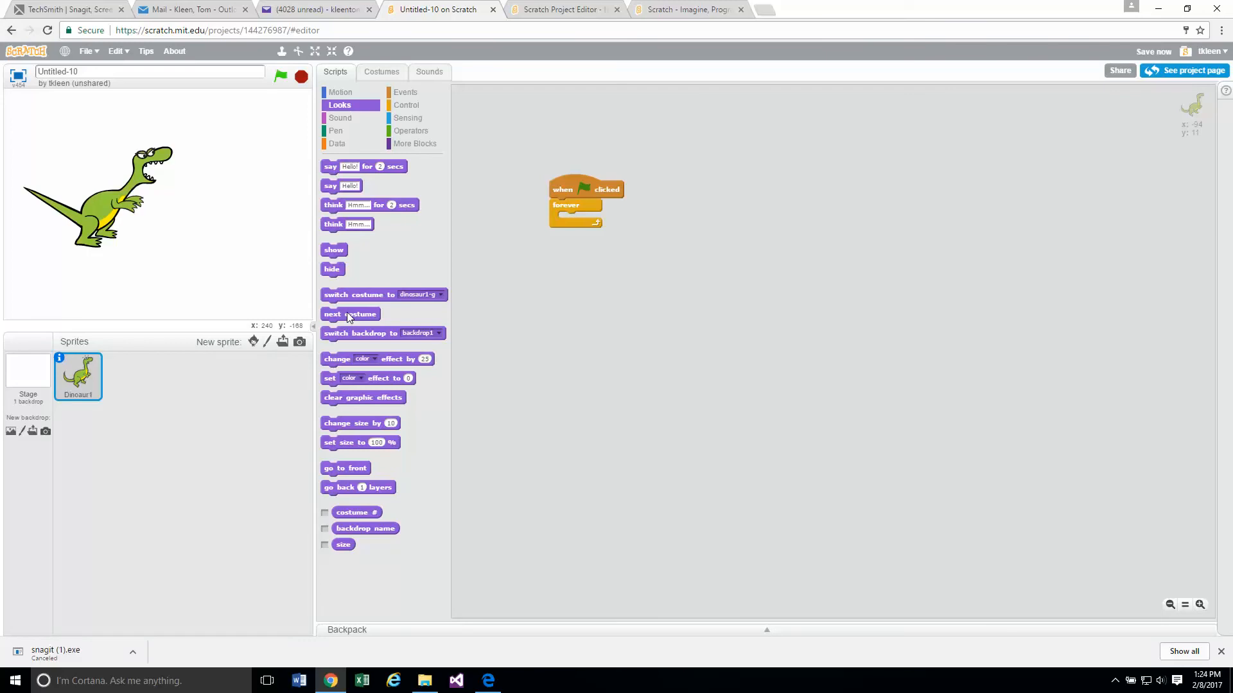
left_click_drag(350, 313, 596, 216)
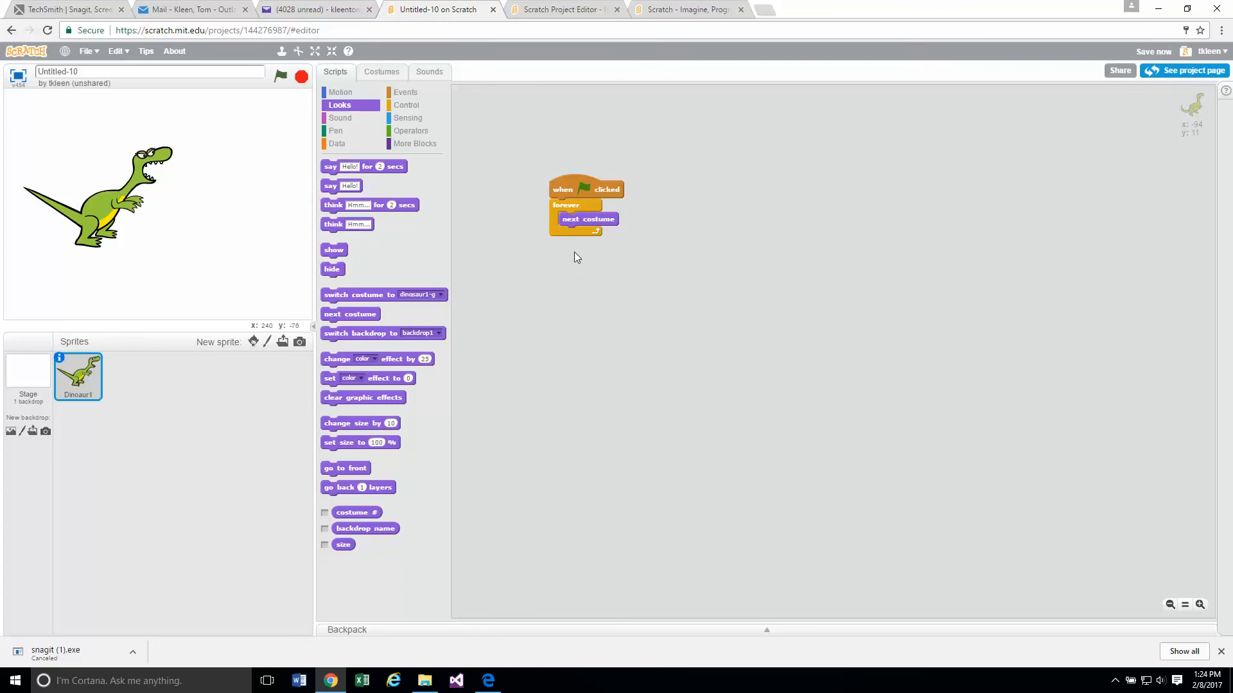
mouse_move(583, 249)
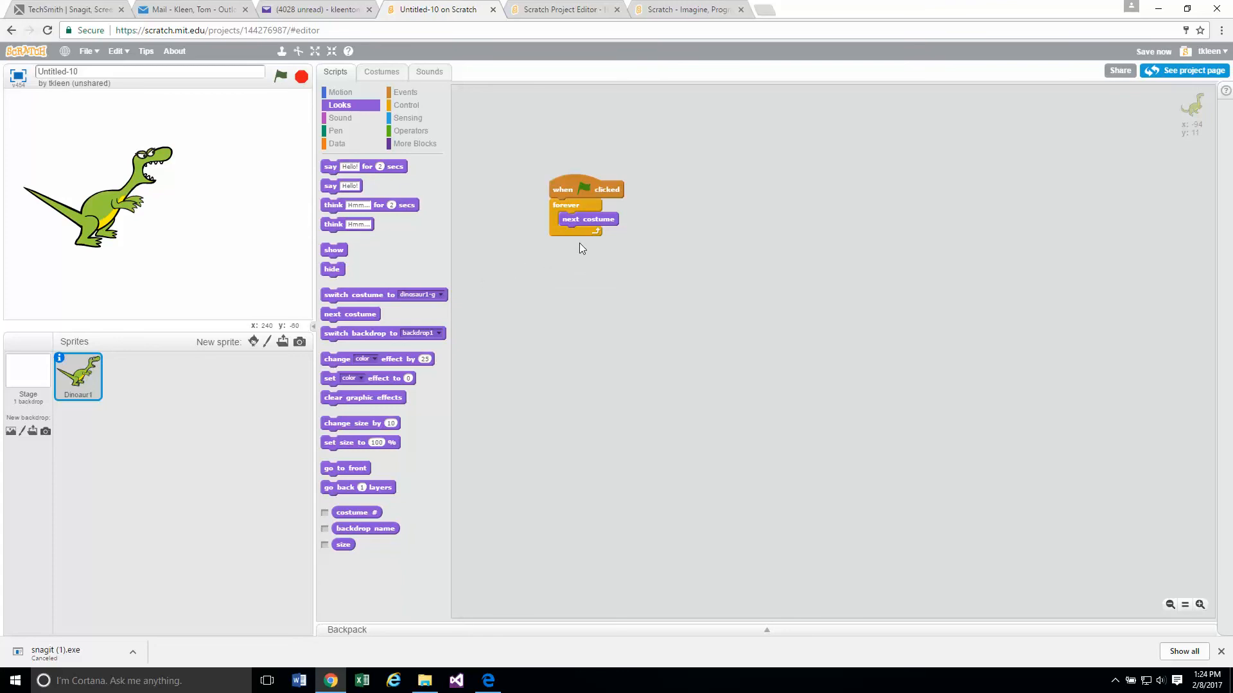
mouse_move(576, 252)
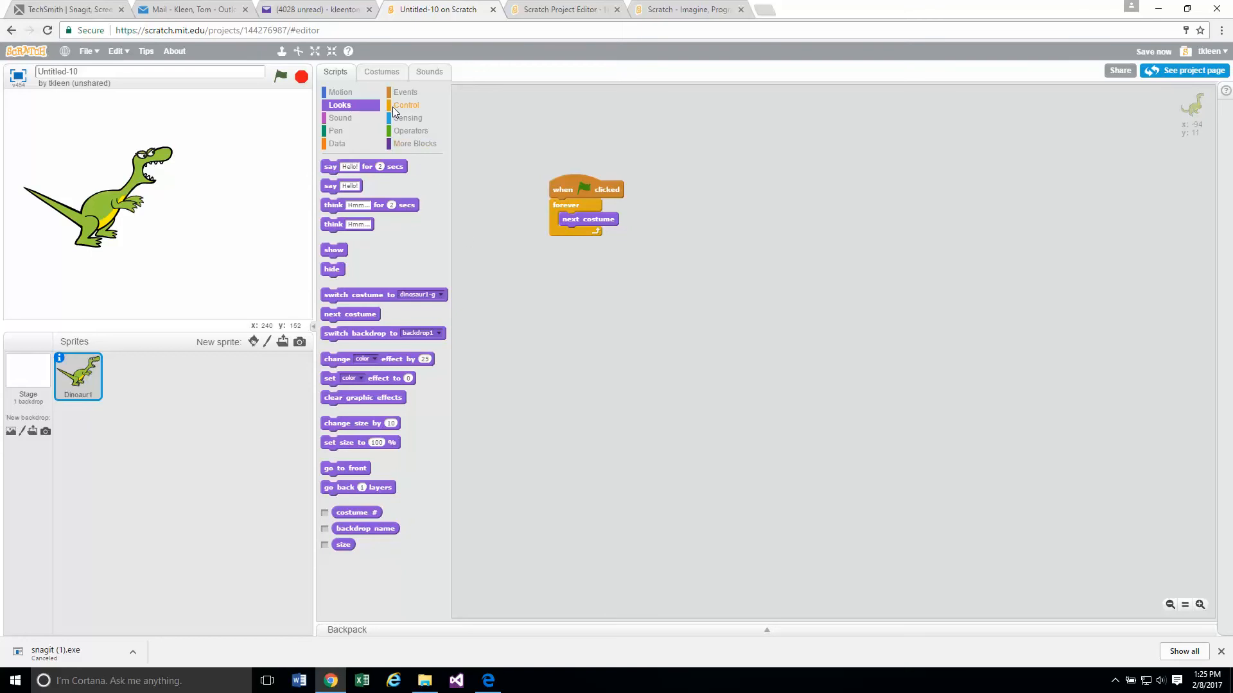
left_click(407, 105)
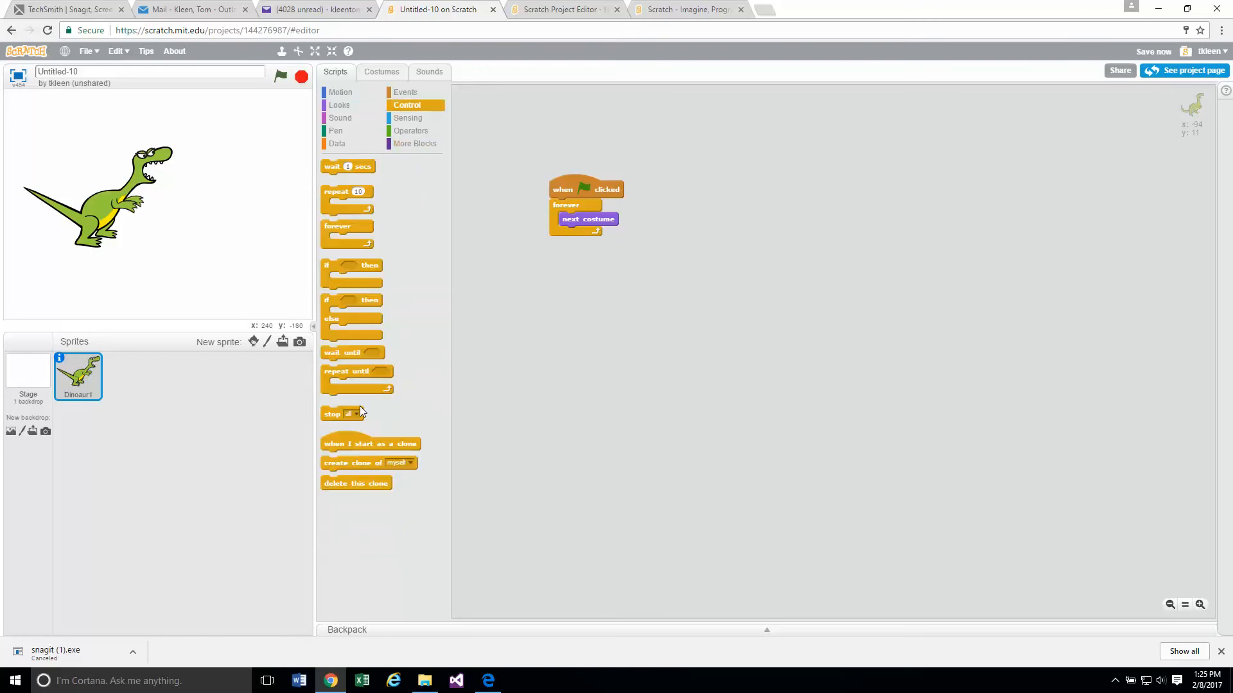
mouse_move(372, 399)
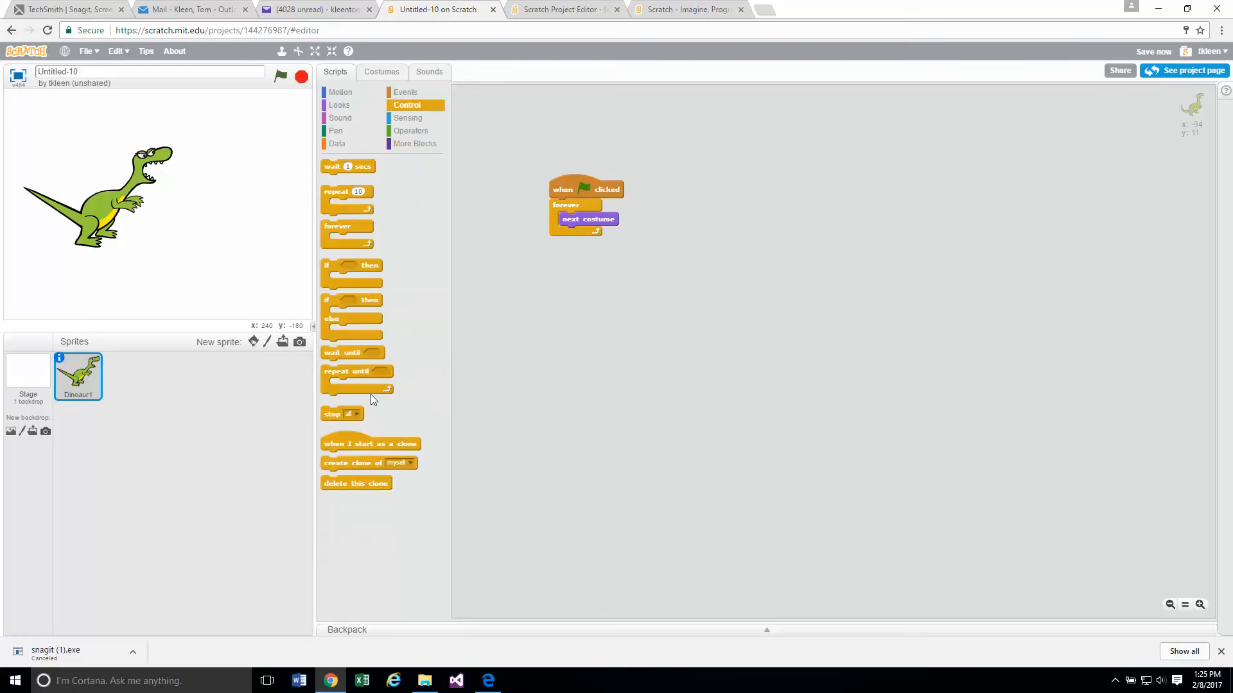
mouse_move(421, 400)
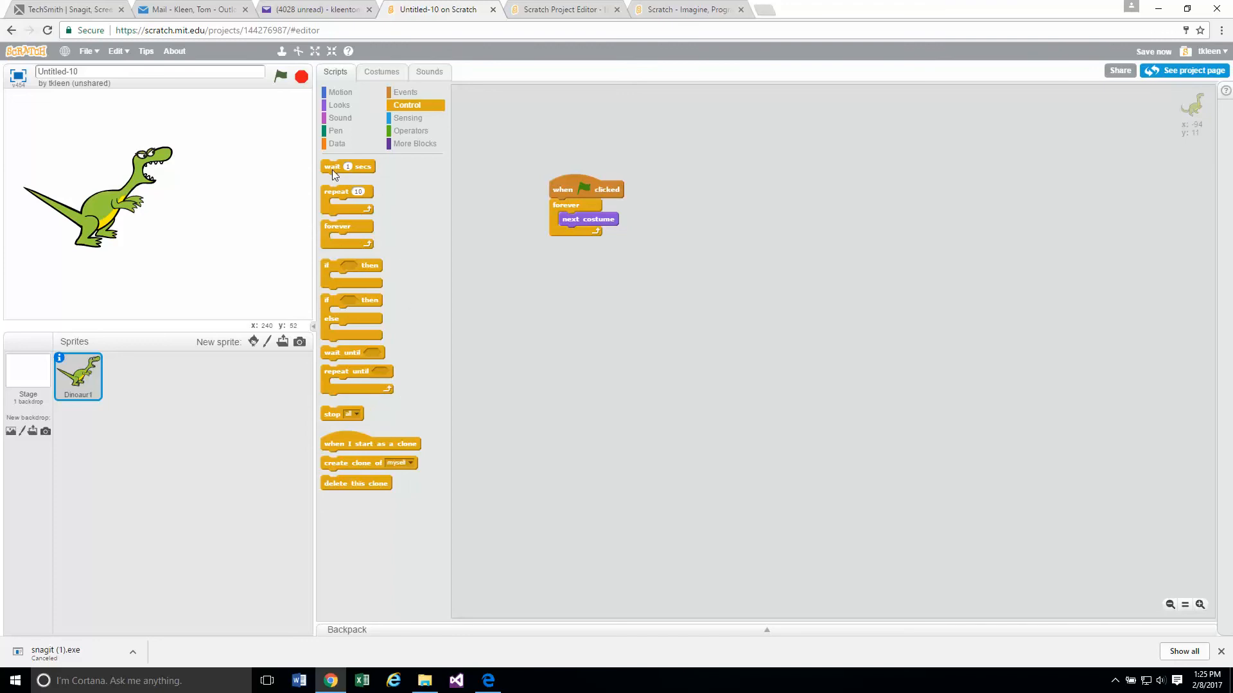
left_click_drag(348, 165, 574, 230)
type("0.5")
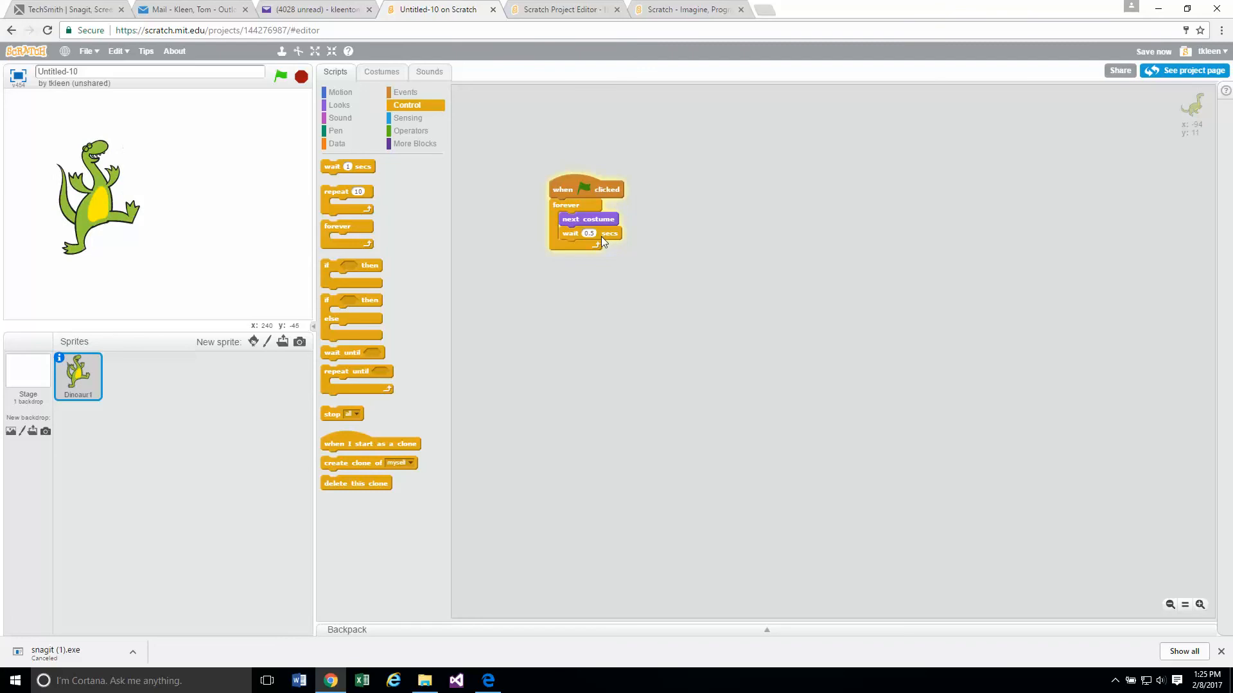
left_click(339, 93)
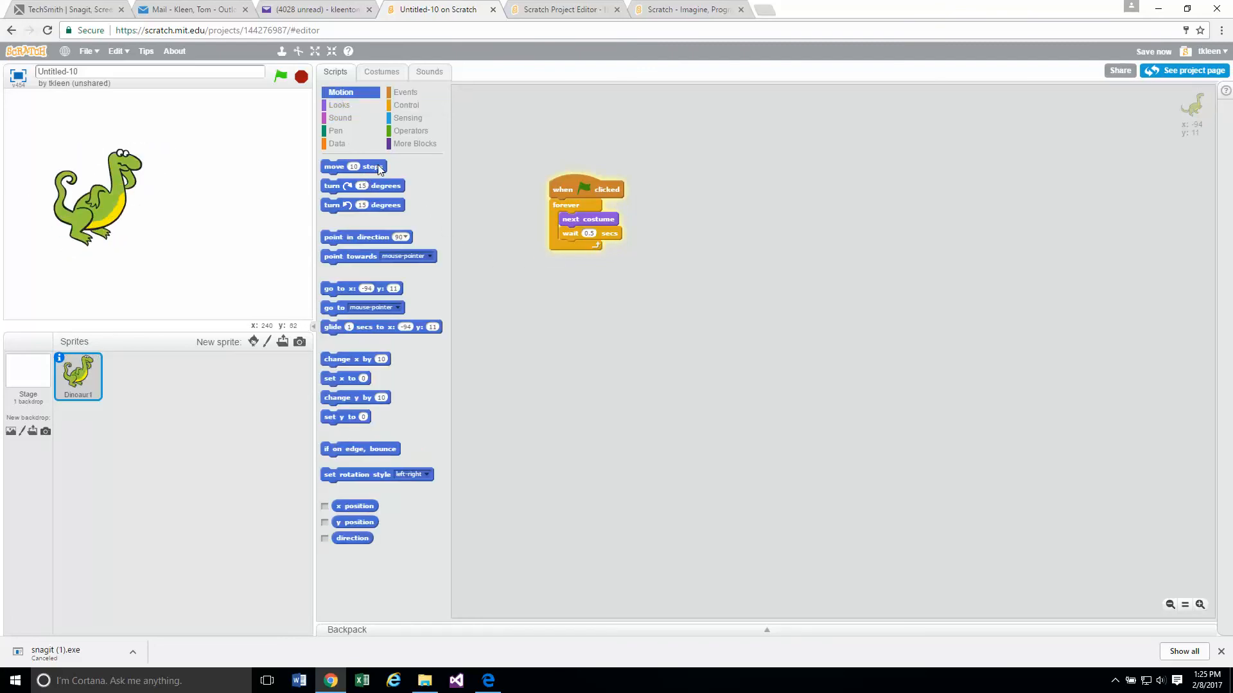
Add 'move 10 steps' and 'if on edge, bounce' to the forever loop under the wait
left_click_drag(354, 165, 574, 246)
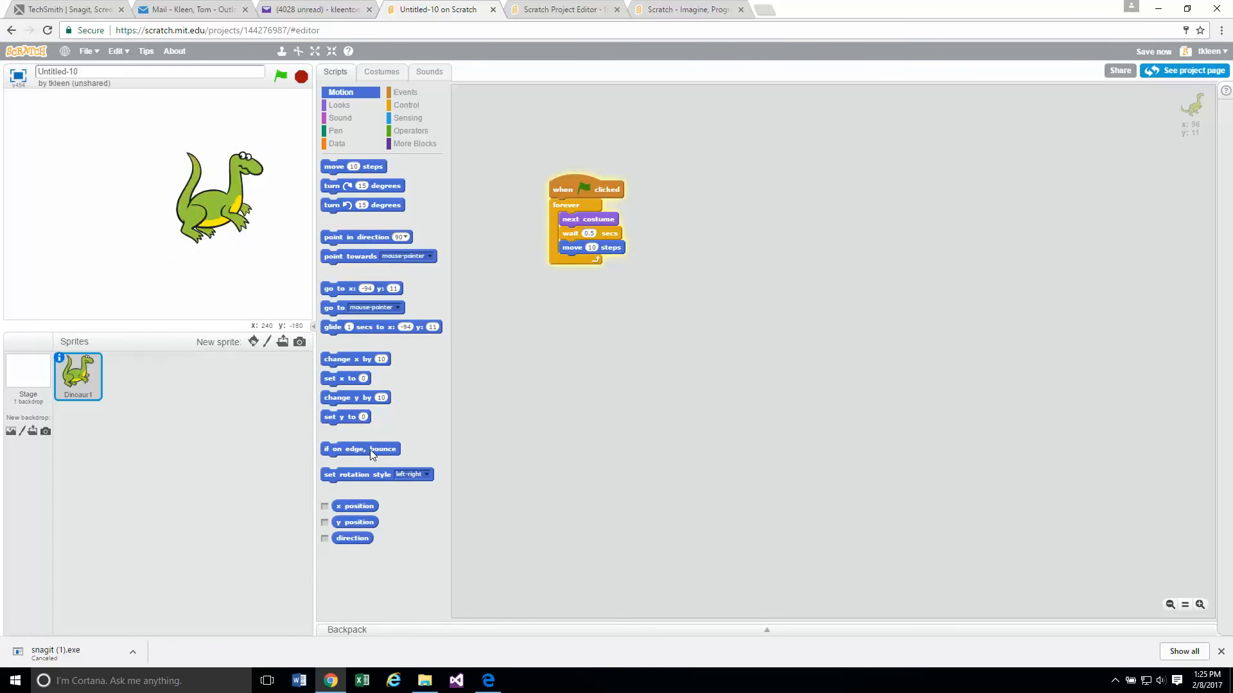
left_click_drag(359, 450, 593, 273)
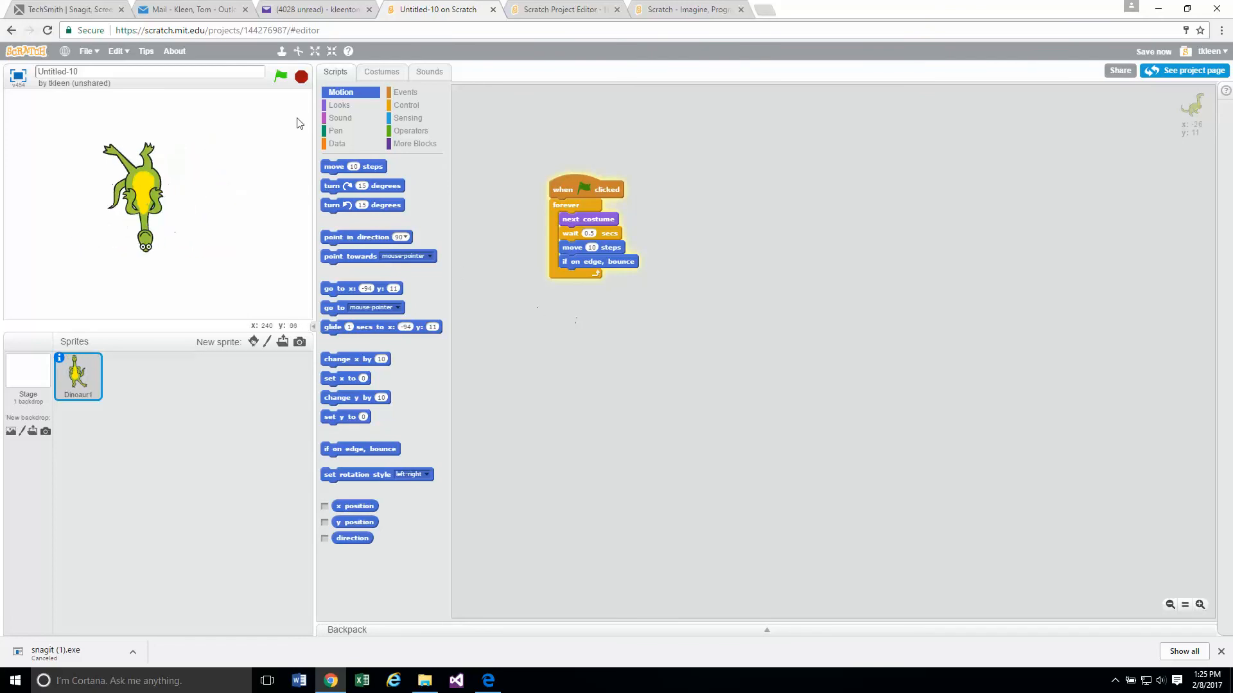
Run the project with the green flag, stop it, and run it again to watch the dinosaur bounce
left_click(280, 77)
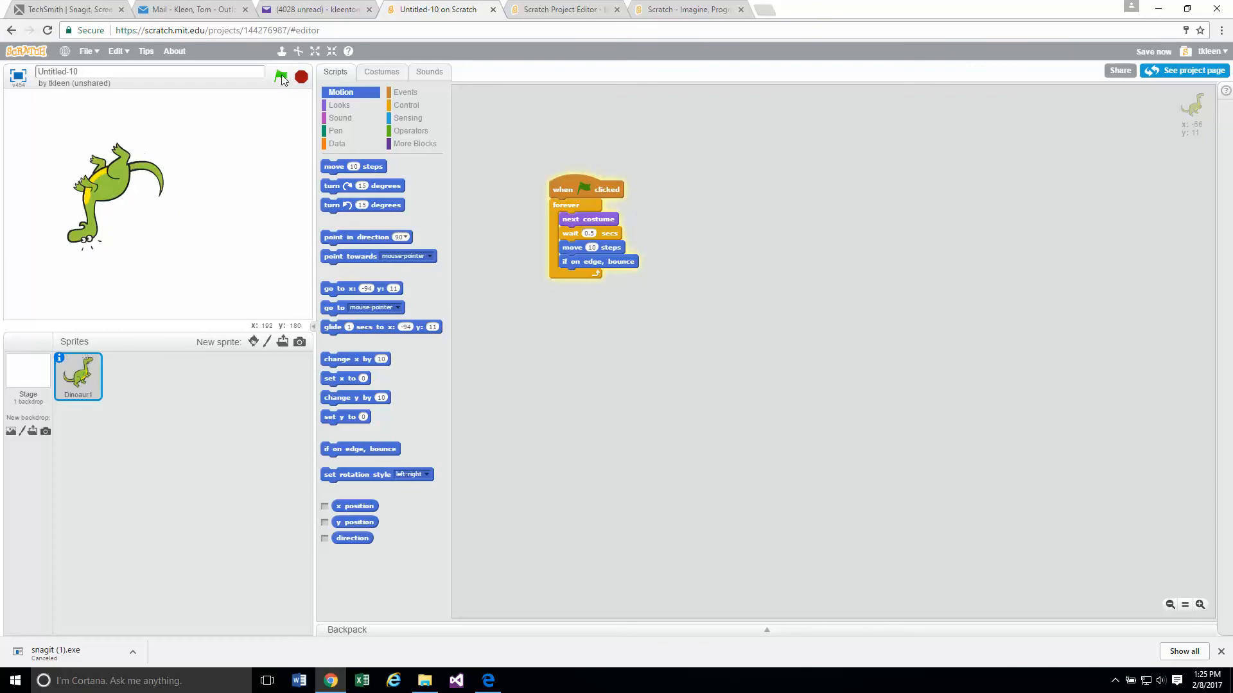
left_click(280, 77)
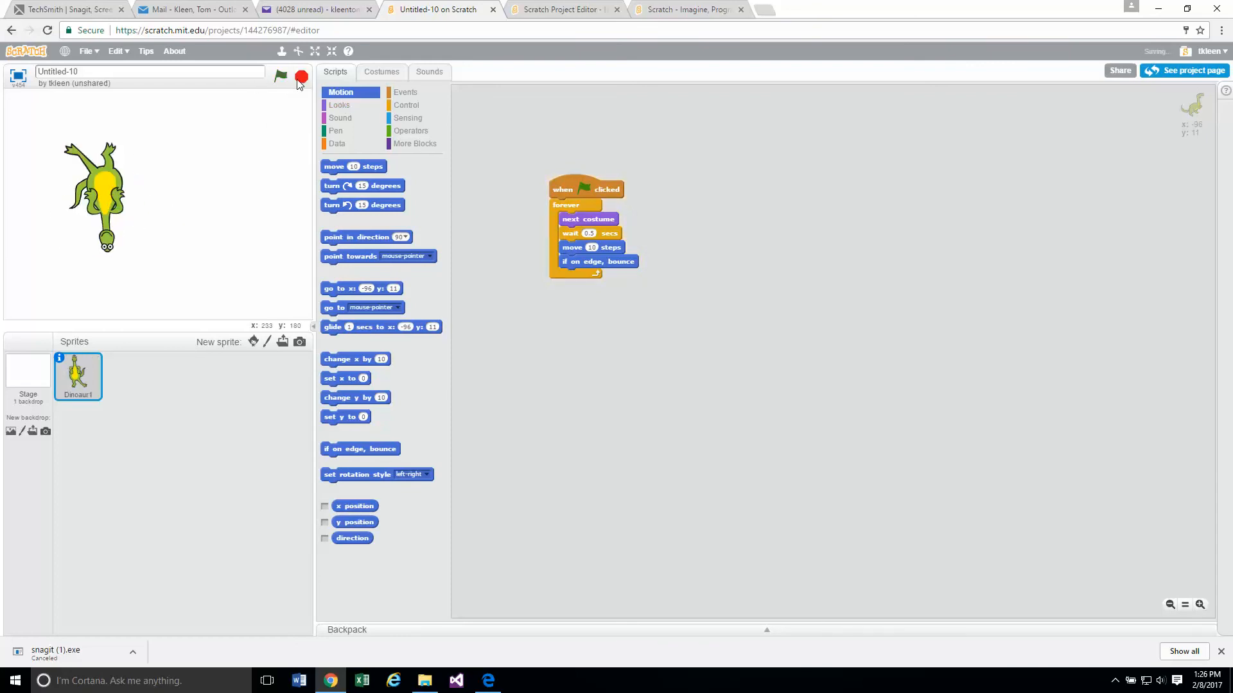
left_click(277, 74)
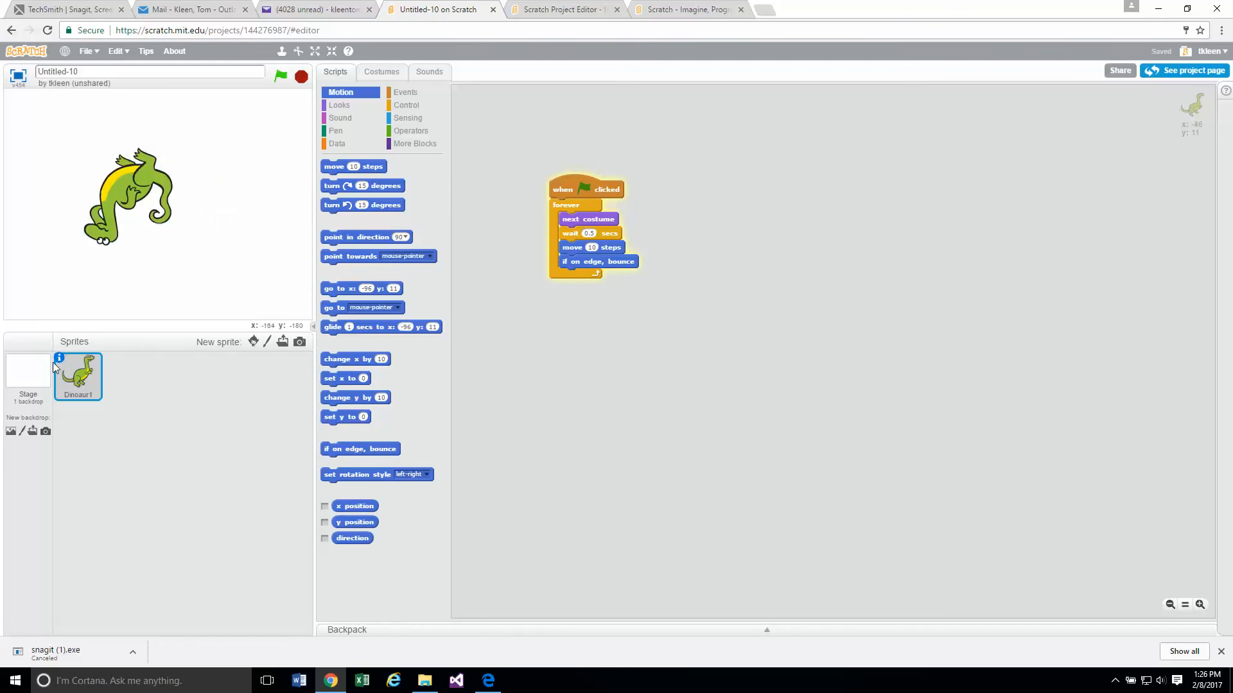
In Dinosaur1's sprite info, switch the rotation style to left-right so it stays upright
left_click(59, 357)
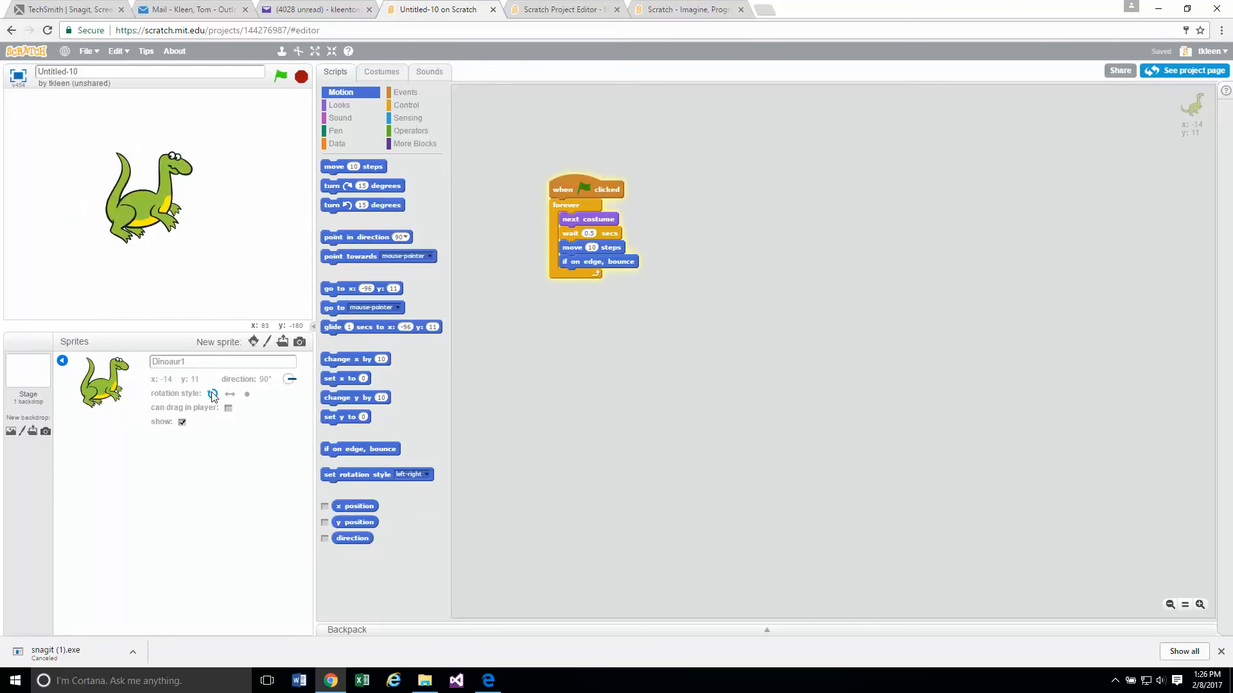
left_click(213, 395)
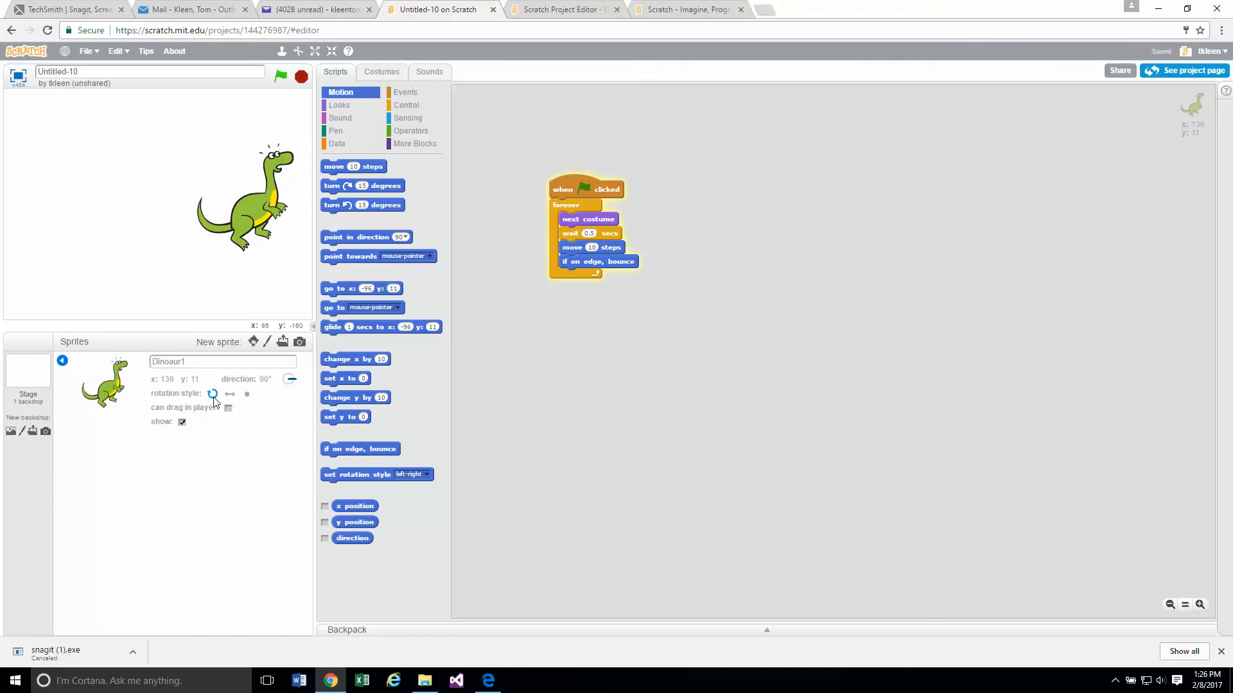
left_click(229, 394)
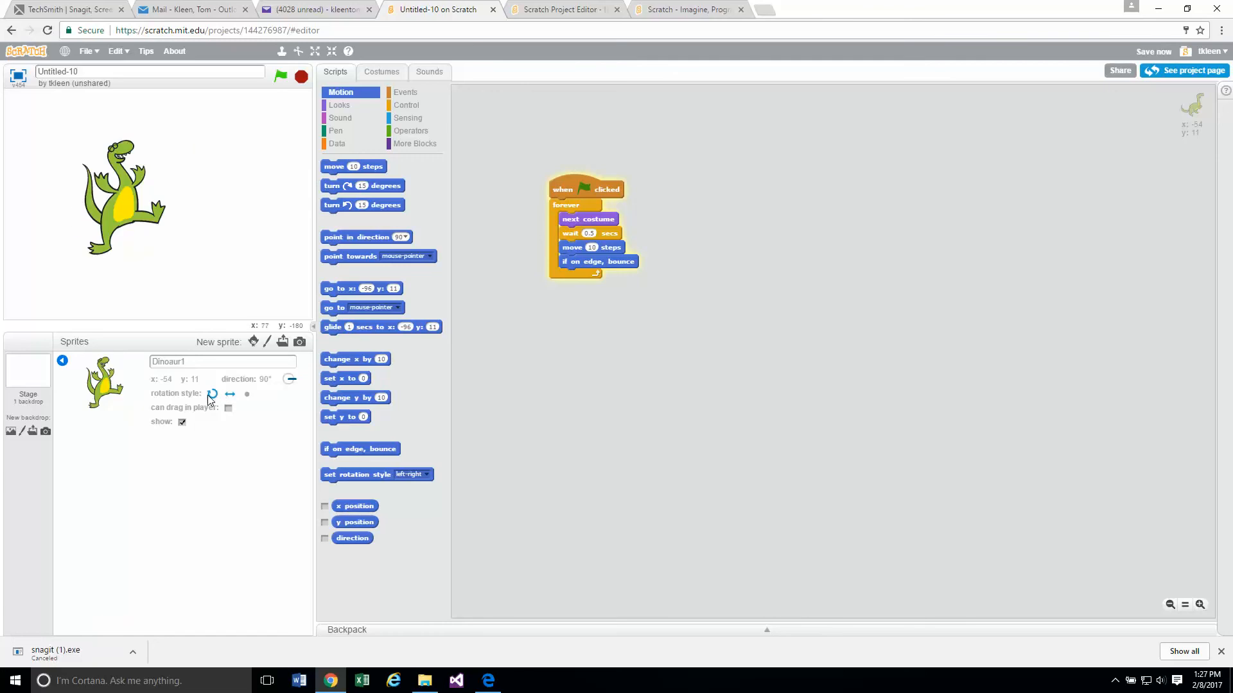
left_click(228, 394)
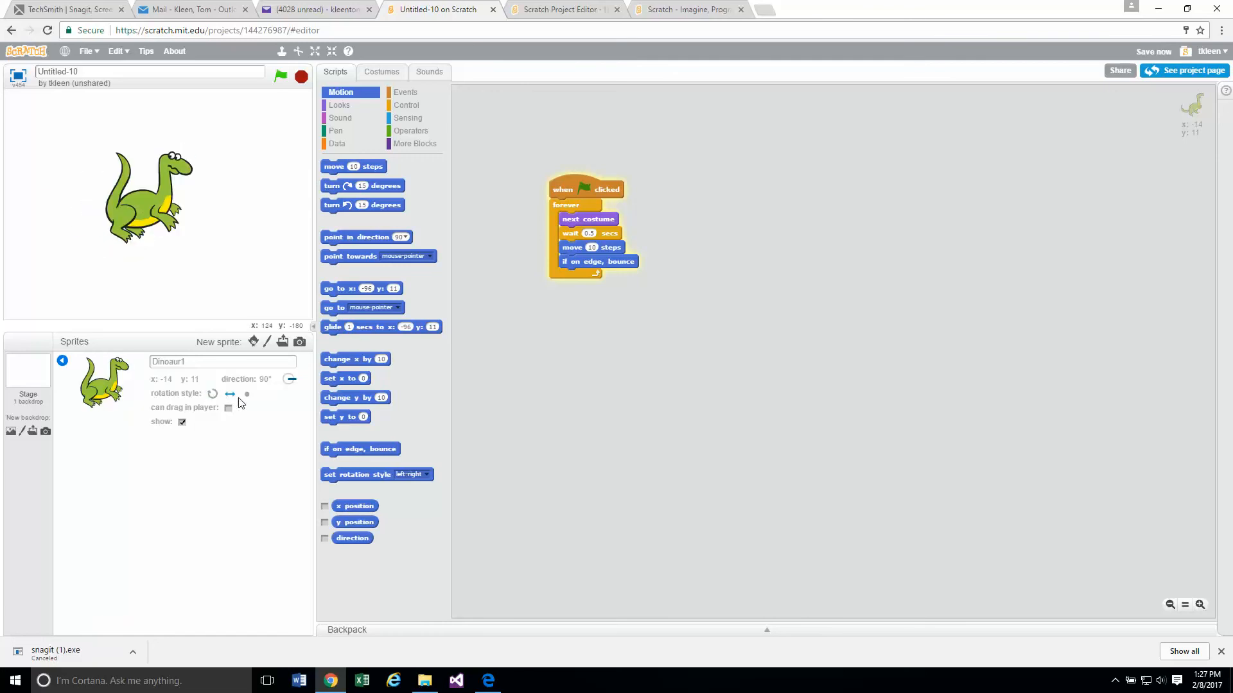